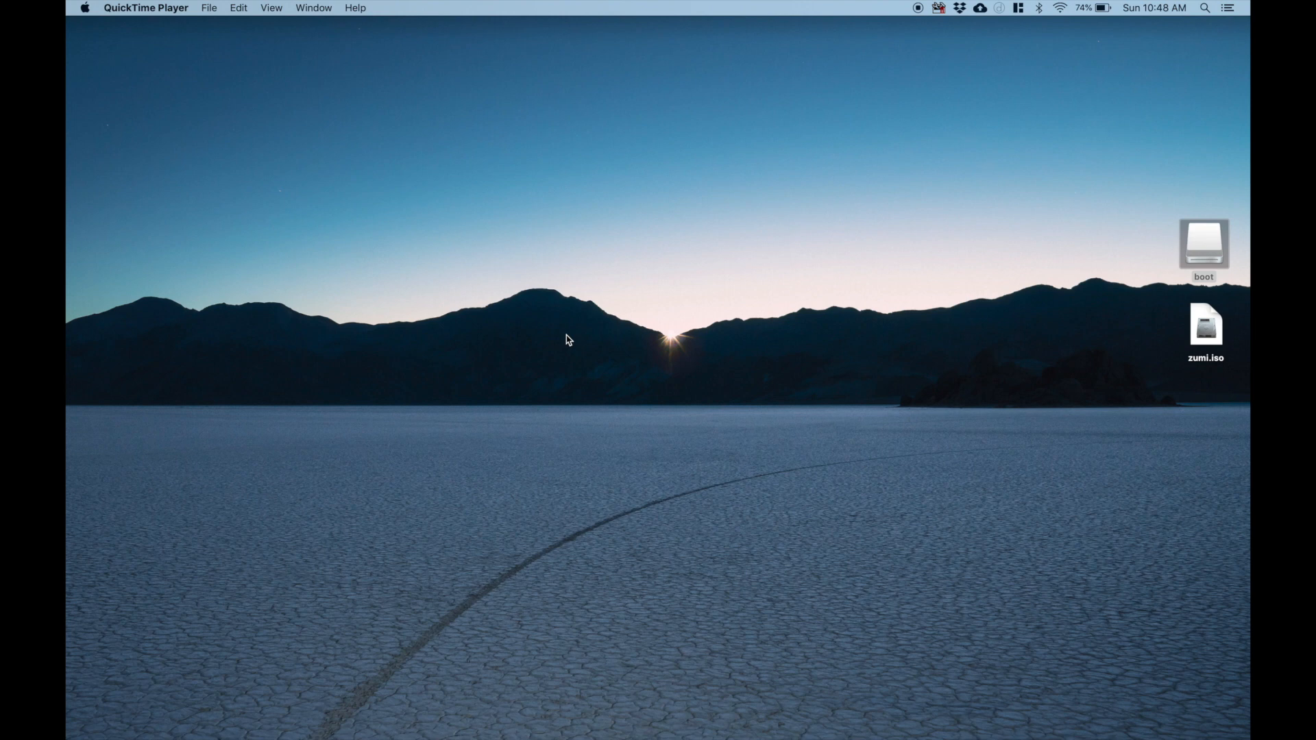
Select the boot drive sitting on the Finder desktop beside zumi.iso
{"action": "left_click", "coordinate": [1203, 246]}
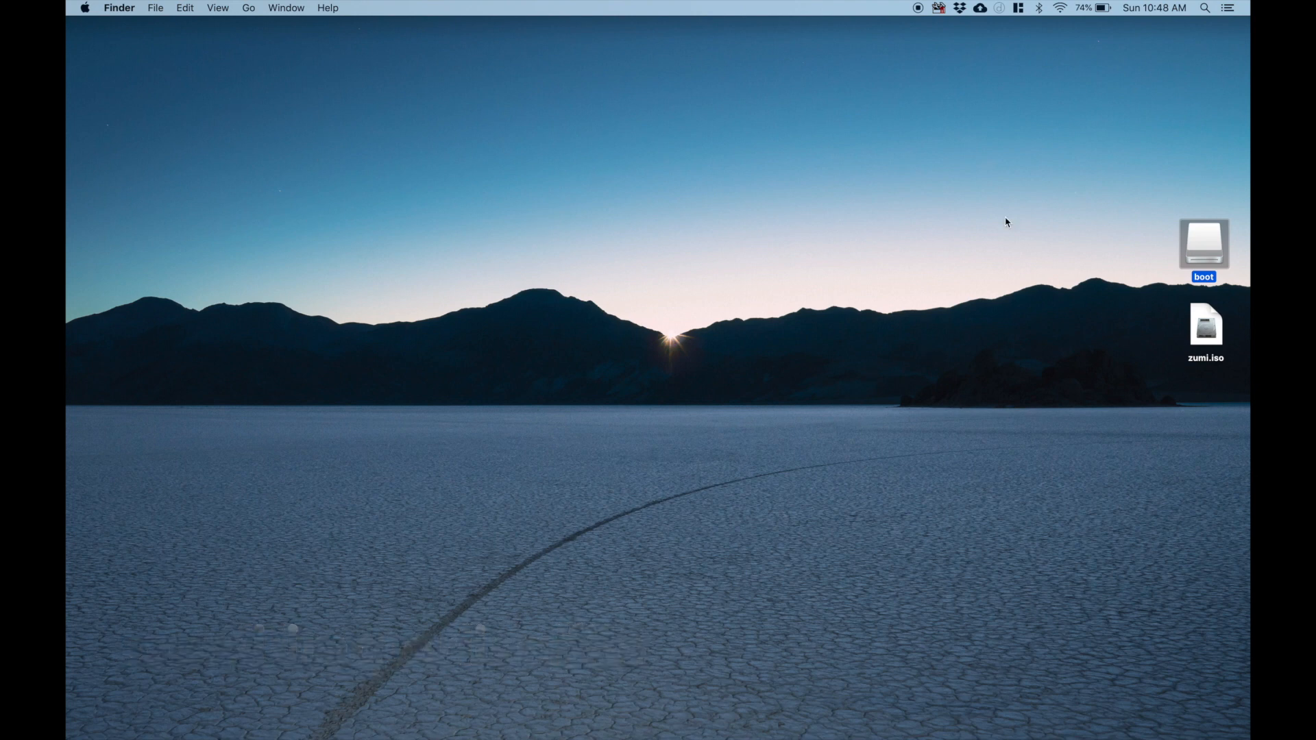
{"action": "mouse_move", "coordinate": [756, 317]}
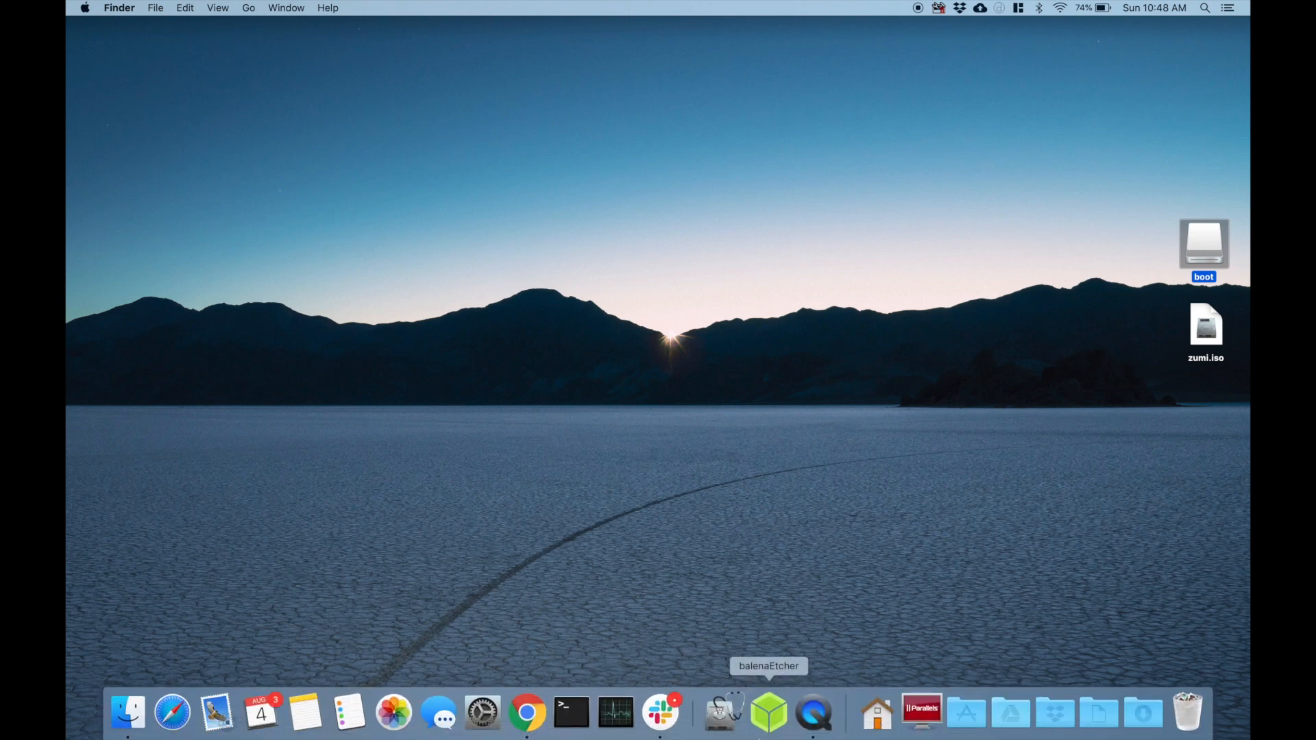
{"action": "mouse_move", "coordinate": [769, 712]}
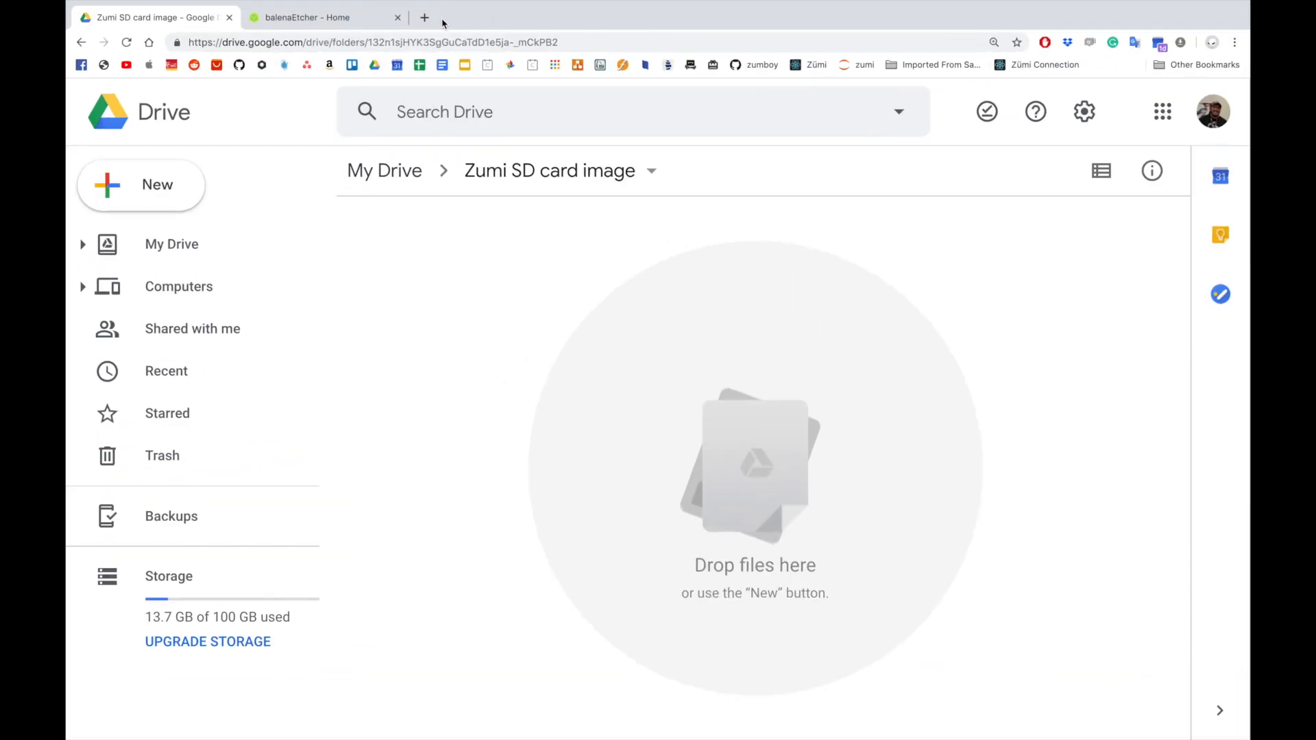
Search 'balenaetcher', reach the balenaEtcher home page and download Etcher 1.5.52 for macOS
{"action": "left_click", "coordinate": [323, 17]}
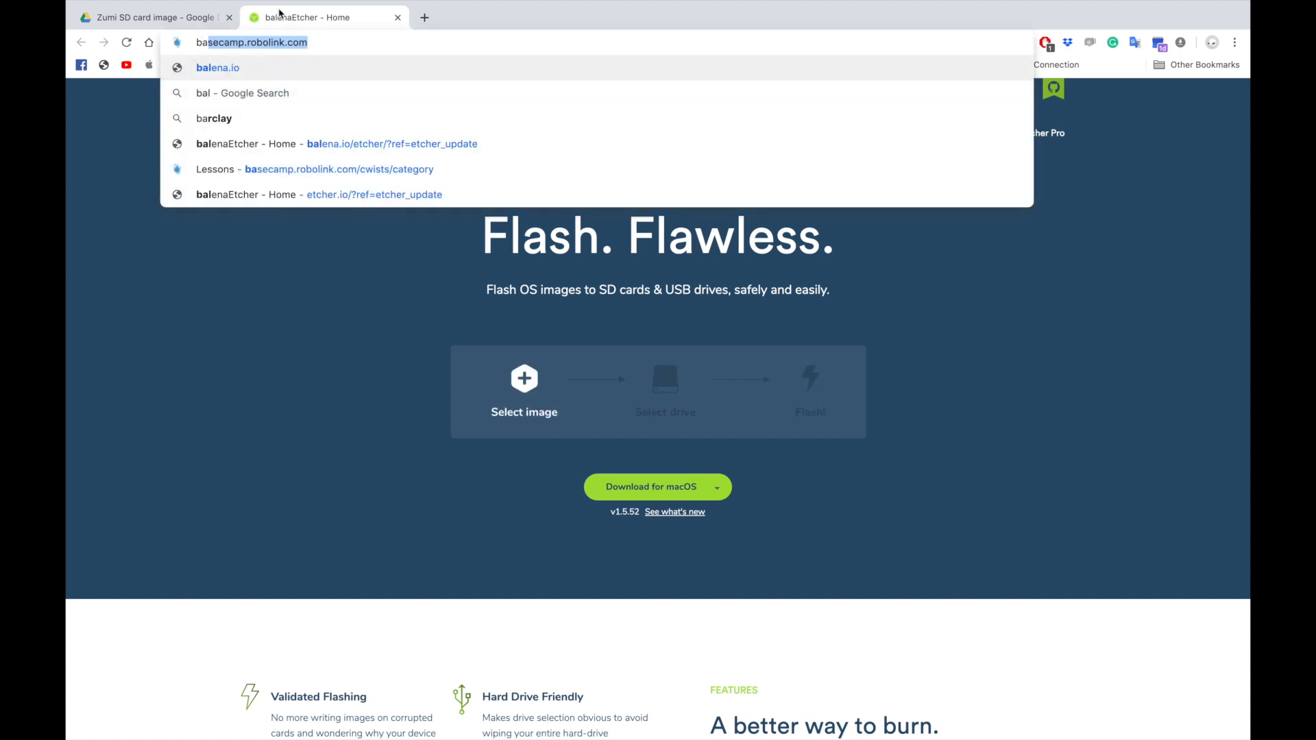
{"action": "type", "text": "balenaetcher"}
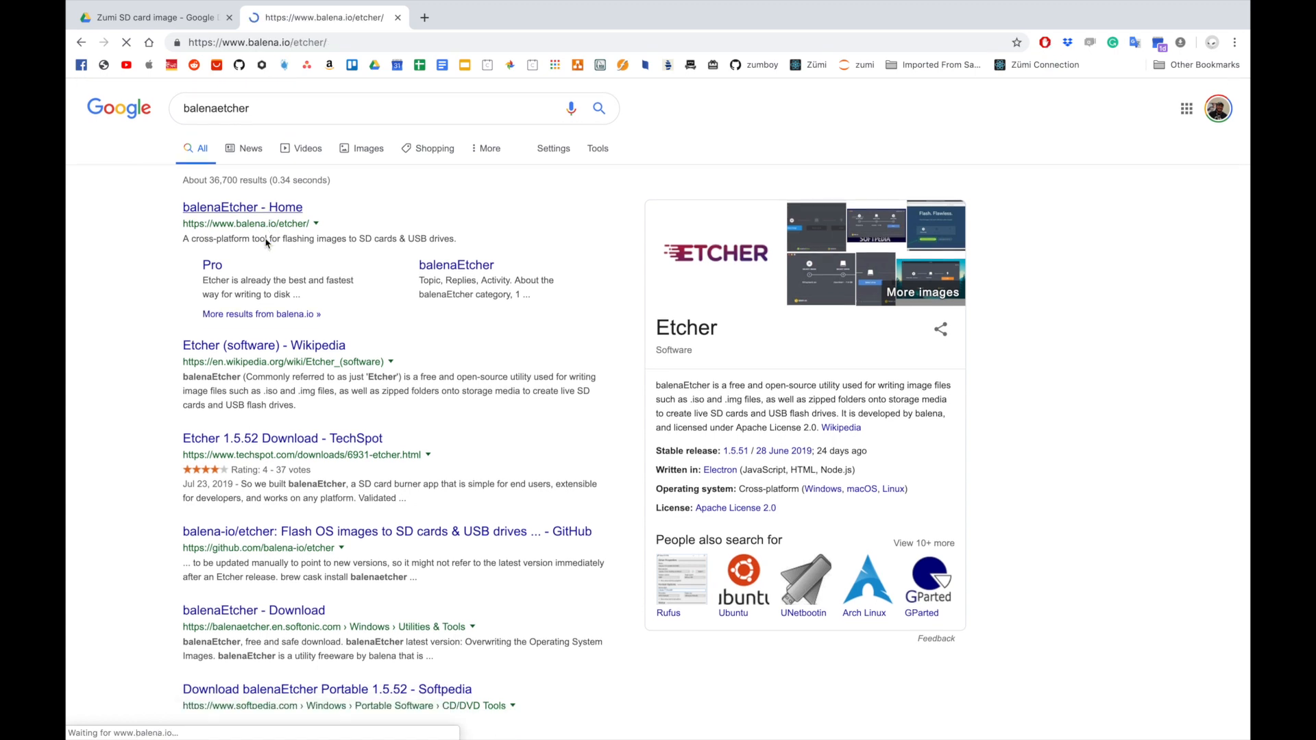
{"action": "left_click", "coordinate": [243, 207]}
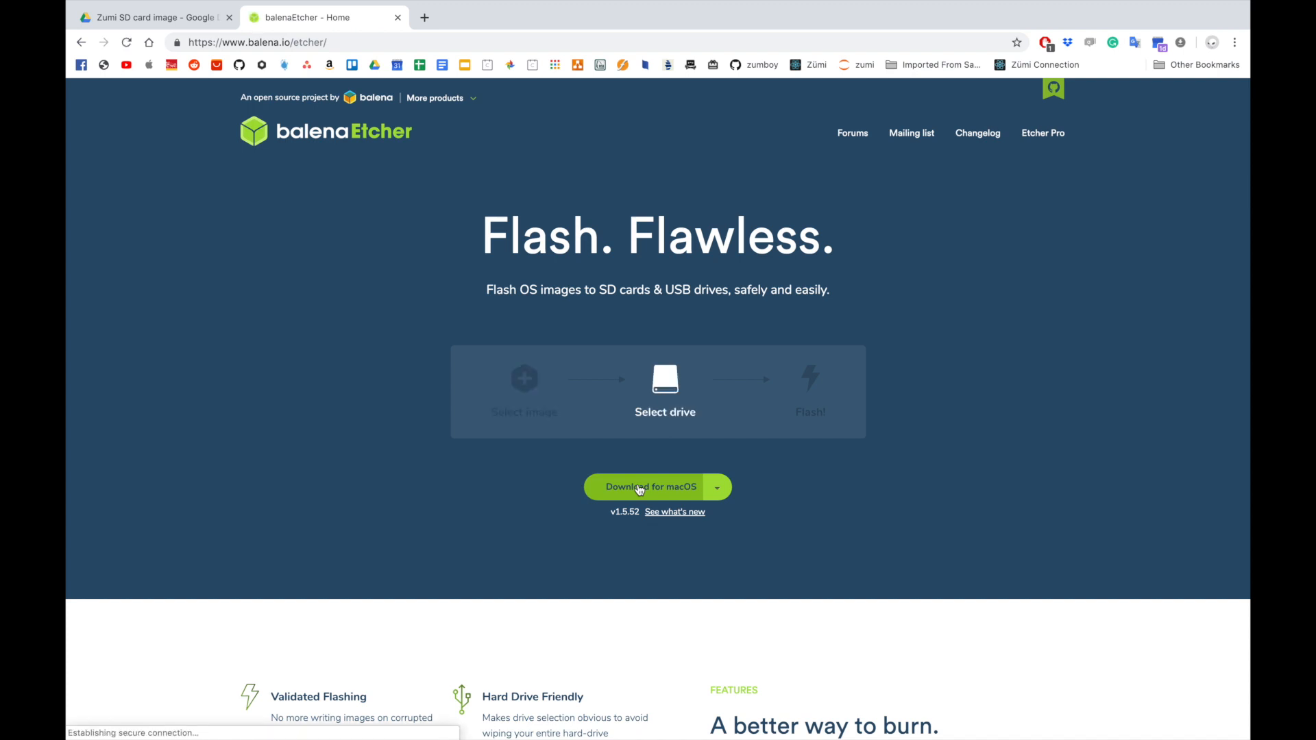
{"action": "left_click", "coordinate": [651, 487]}
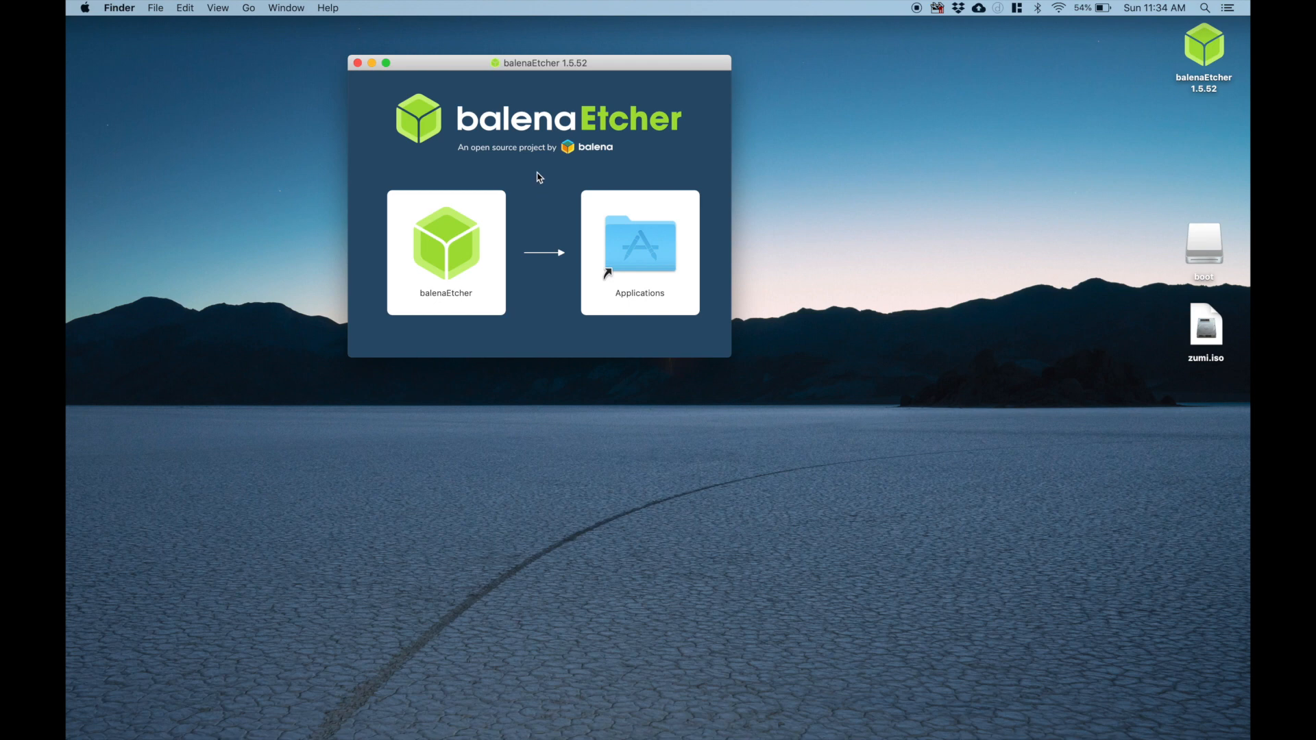
Copy balenaEtcher into Applications, launch it there and approve the downloaded-app warning
{"action": "left_click_drag", "start_coordinate": [445, 244], "coordinate": [575, 251]}
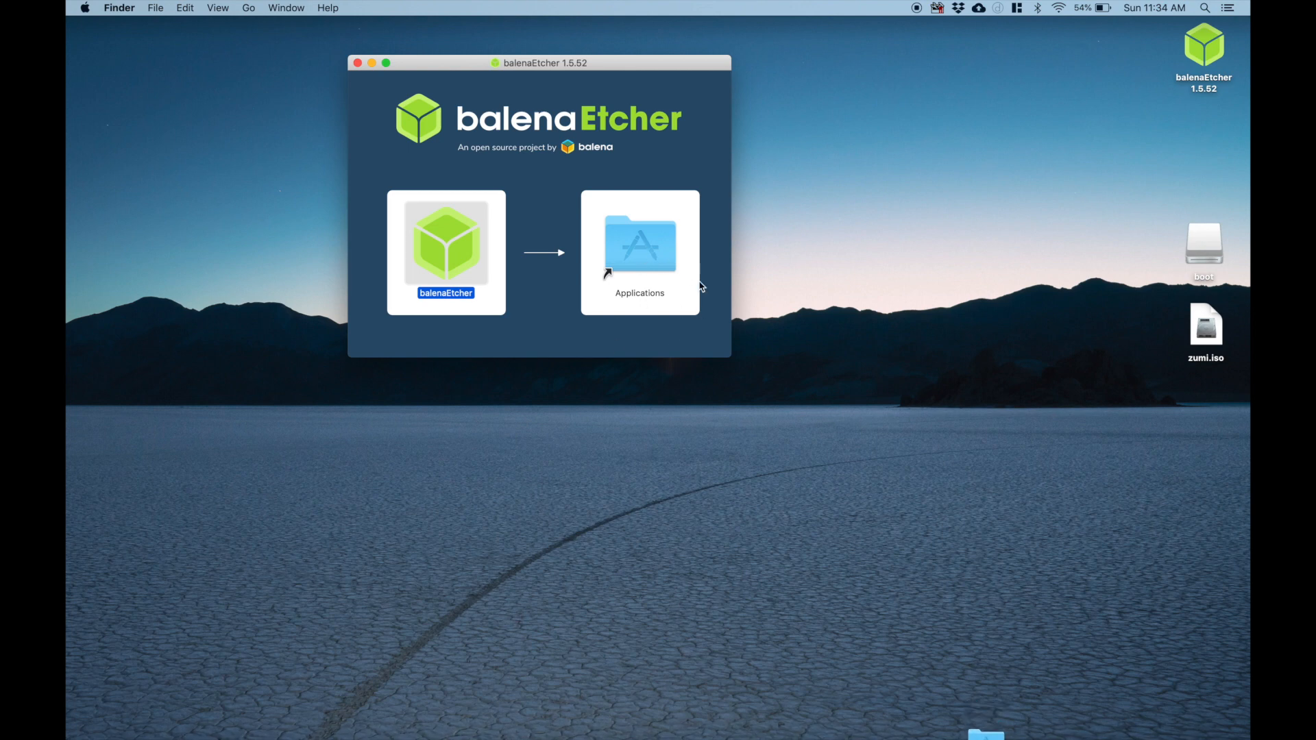
{"action": "mouse_move", "coordinate": [640, 244]}
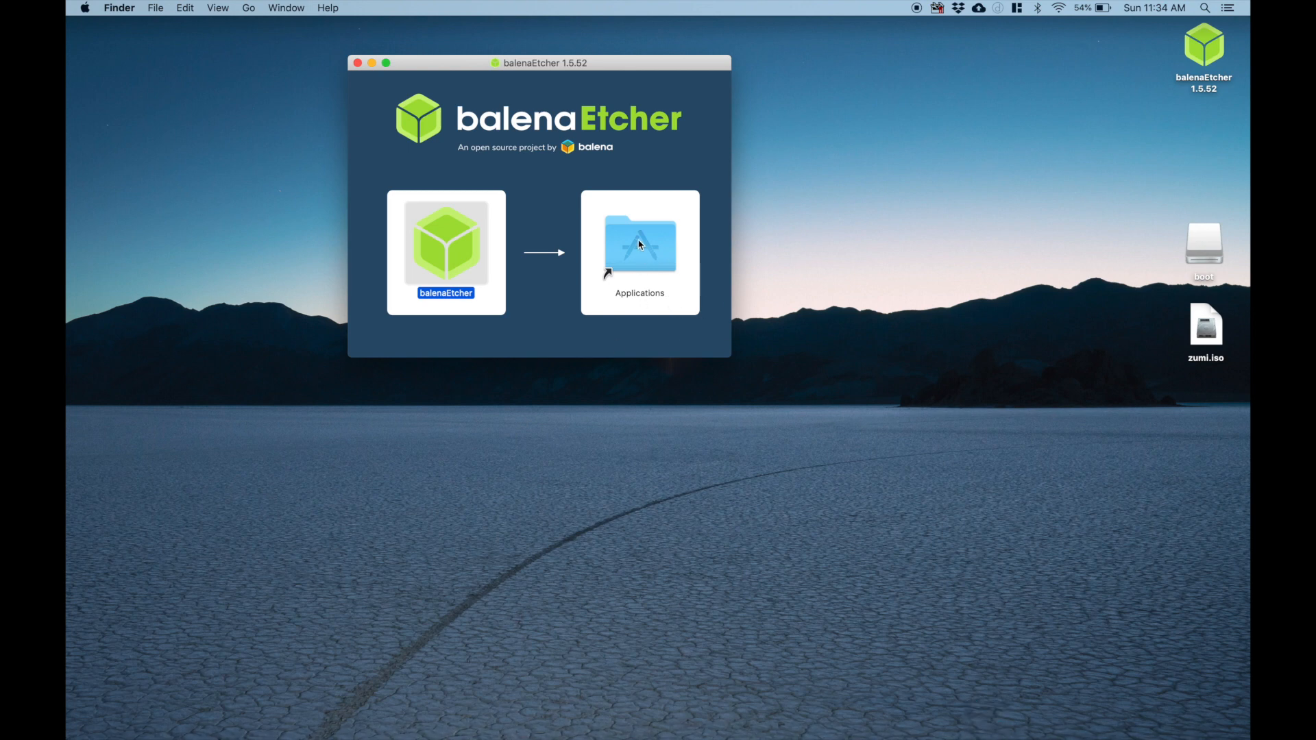
{"action": "left_click", "coordinate": [639, 244]}
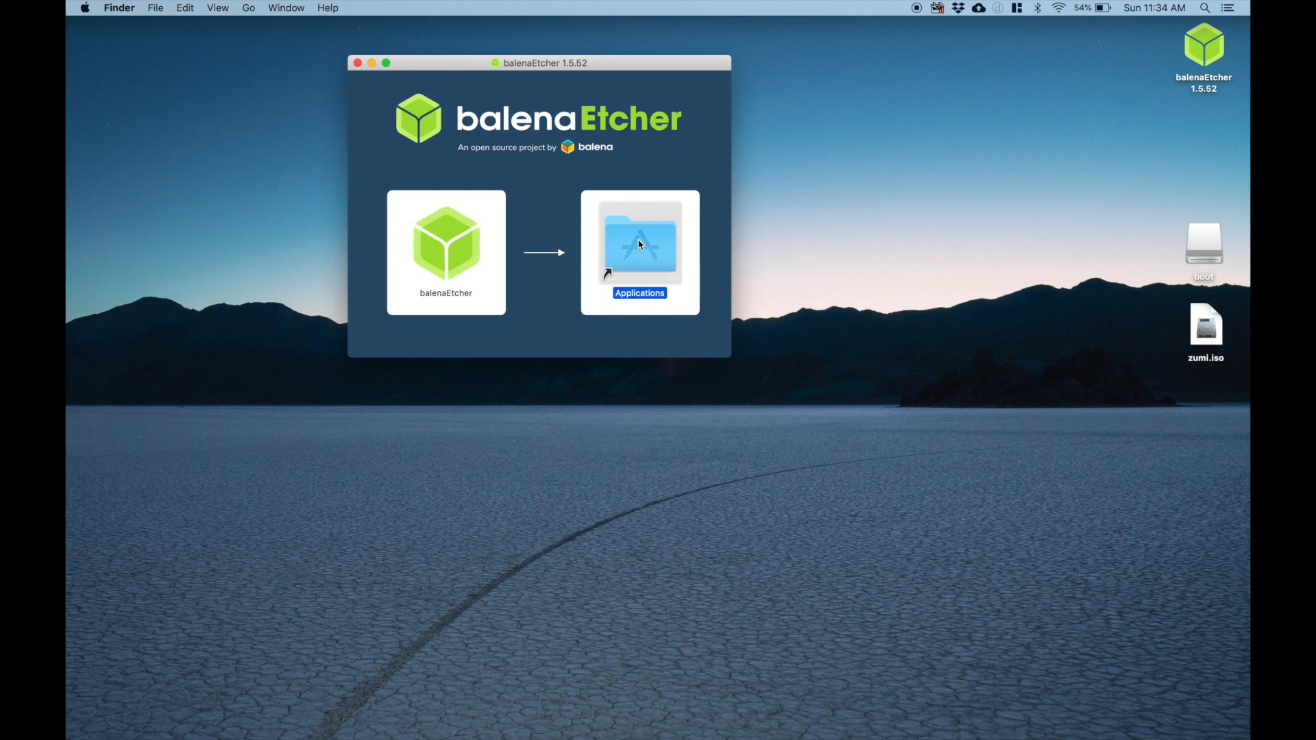
{"action": "double_click", "coordinate": [639, 244]}
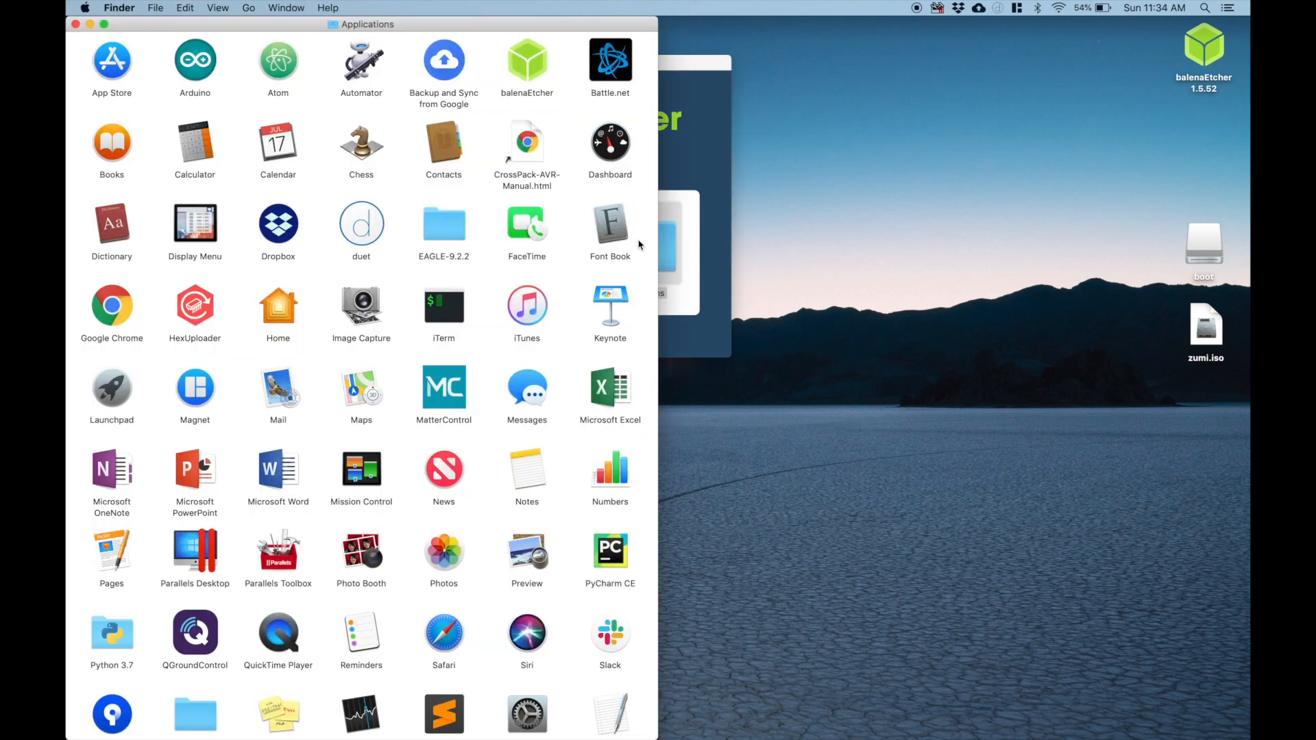
{"action": "left_click", "coordinate": [527, 63]}
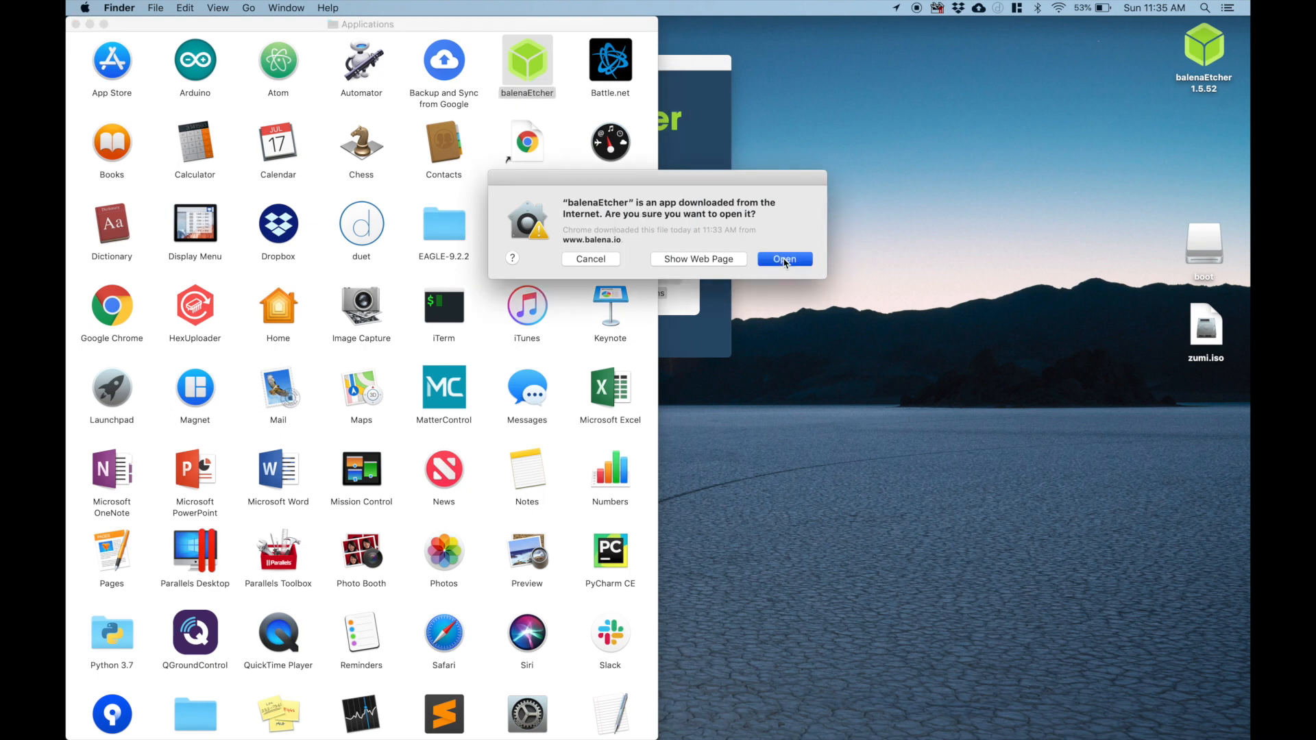
{"action": "left_click", "coordinate": [783, 259]}
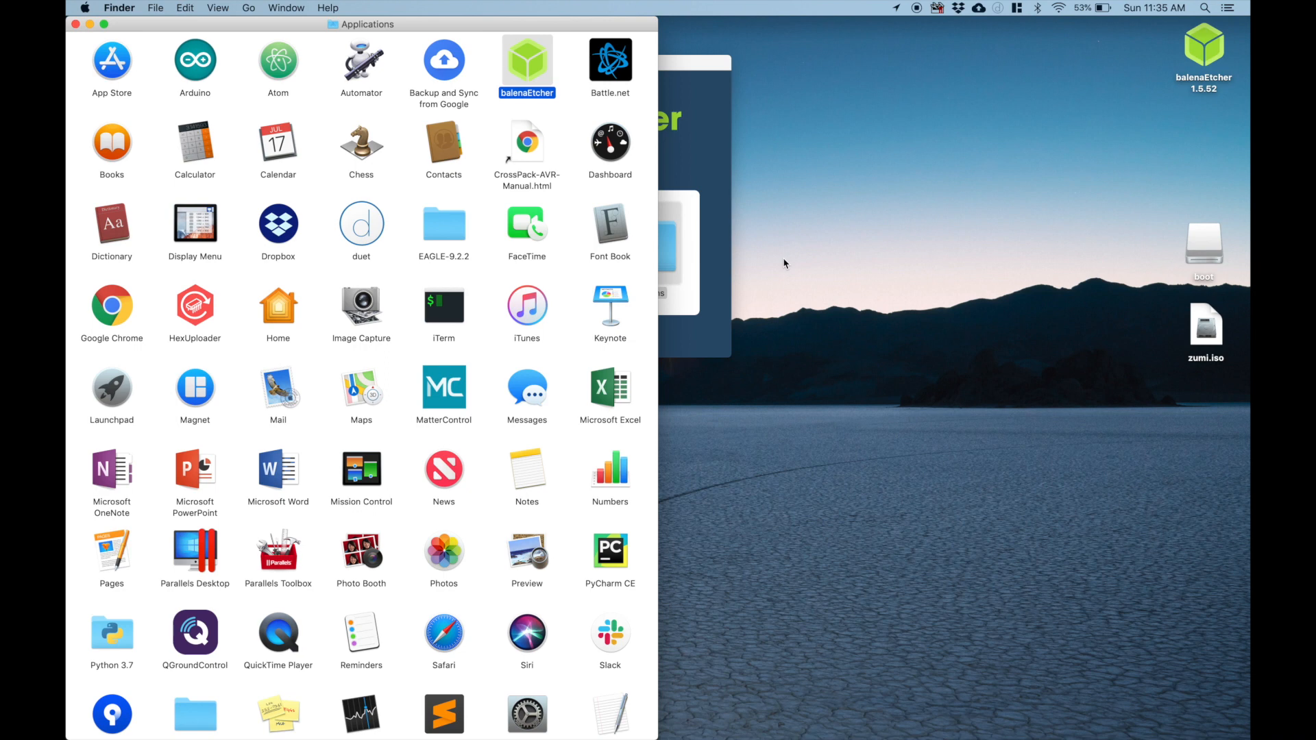
{"action": "mouse_move", "coordinate": [601, 120]}
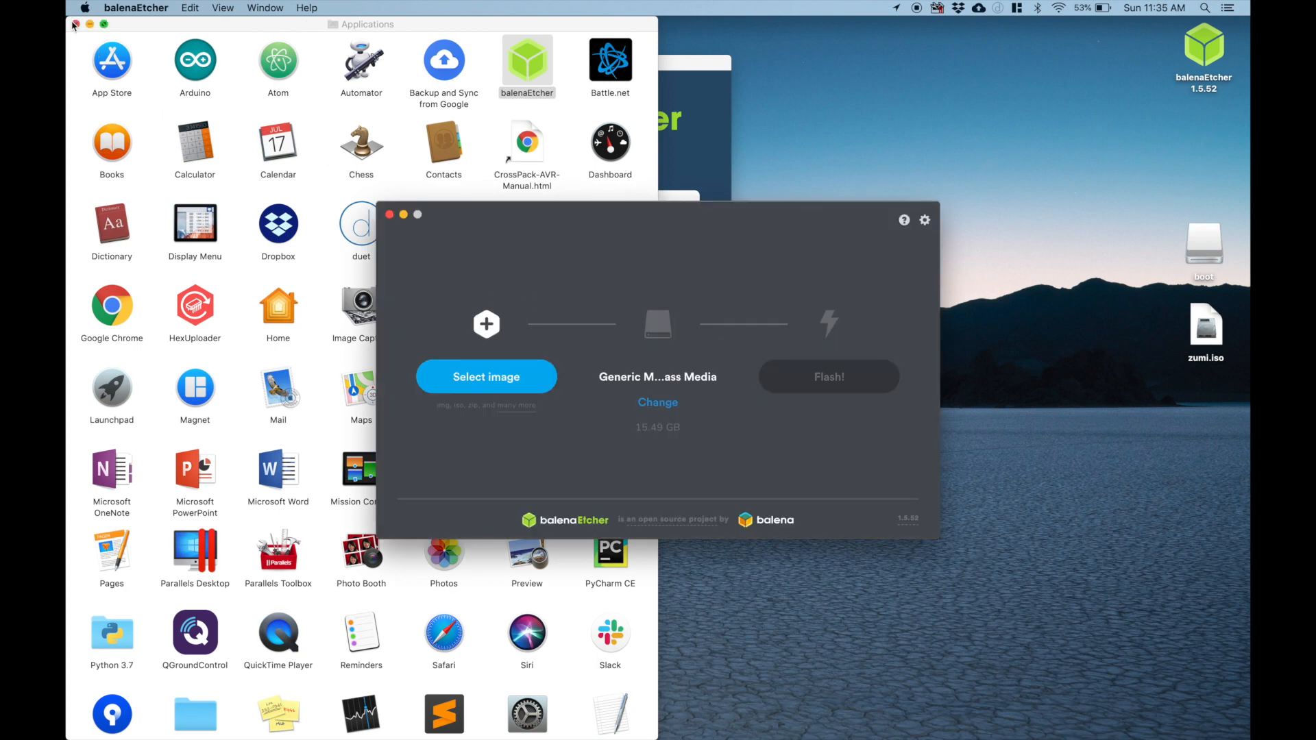
Close the Applications window and load zumi.iso from the desktop as the image to flash
{"action": "left_click", "coordinate": [74, 24]}
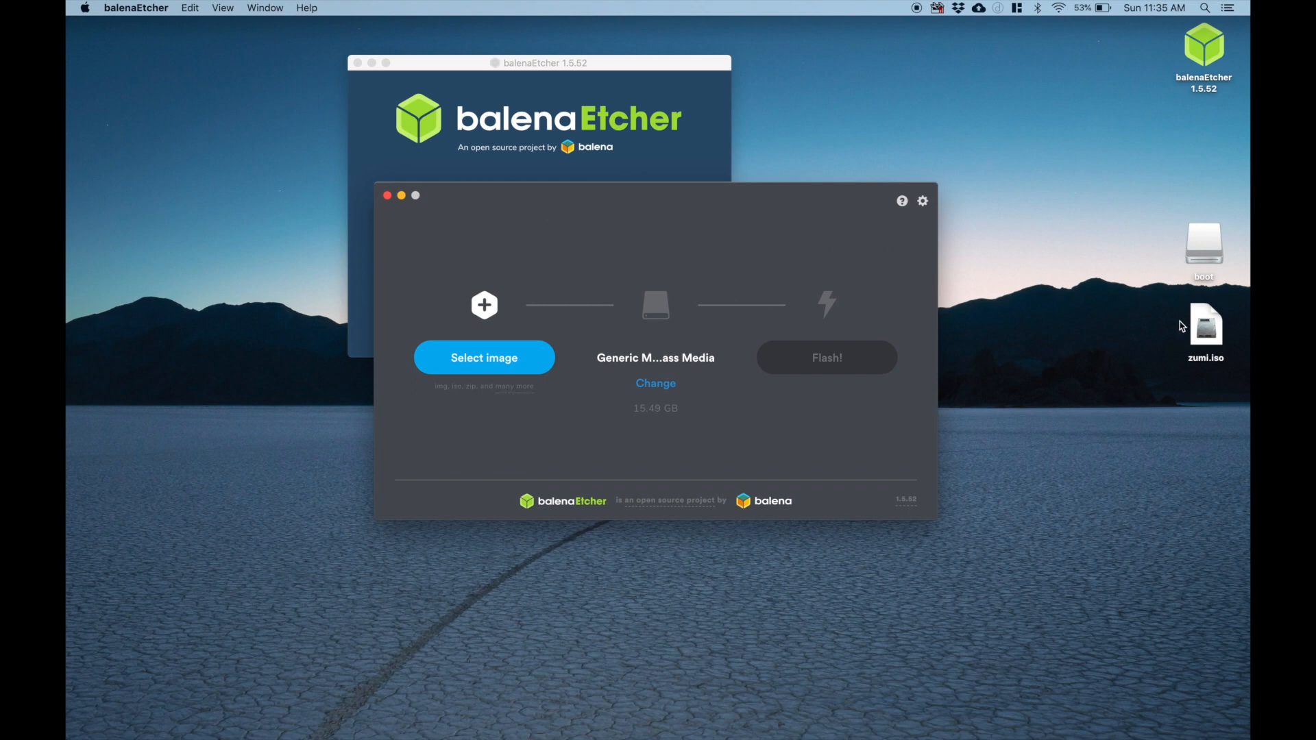
{"action": "mouse_move", "coordinate": [723, 259]}
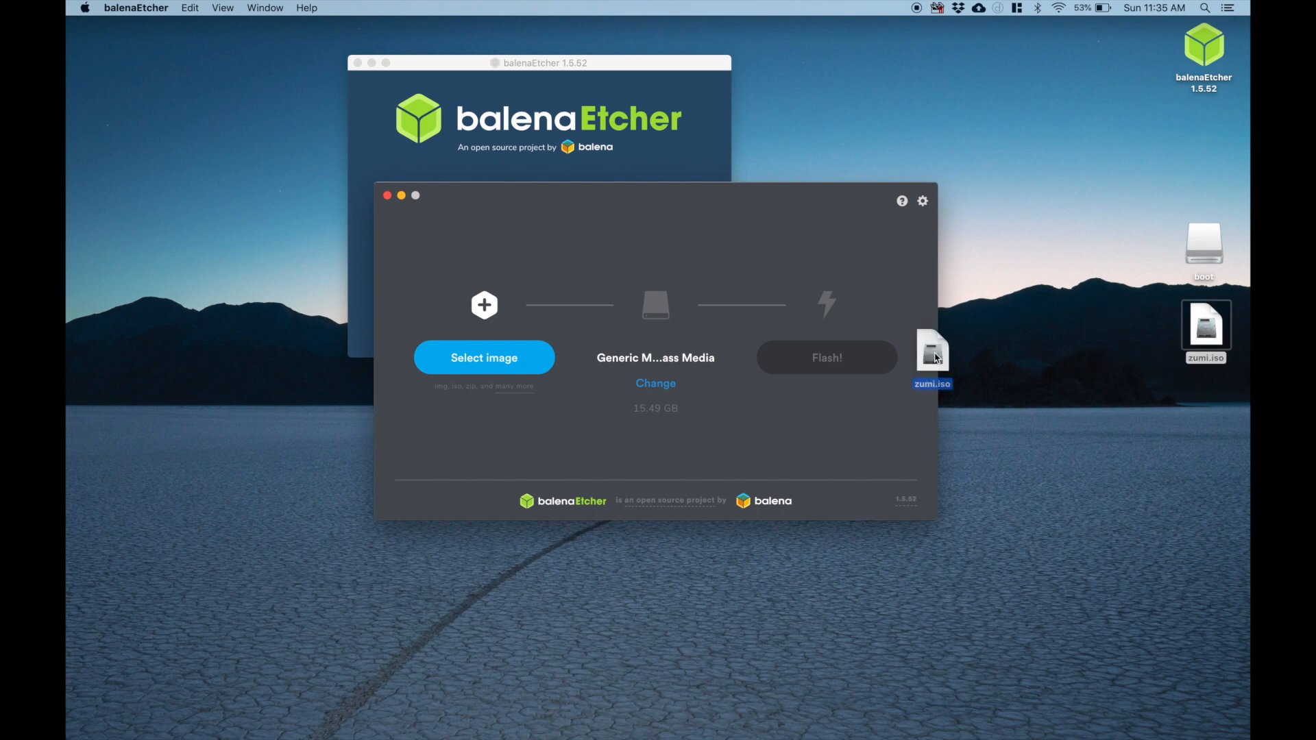
{"action": "left_click_drag", "start_coordinate": [932, 348], "coordinate": [484, 358]}
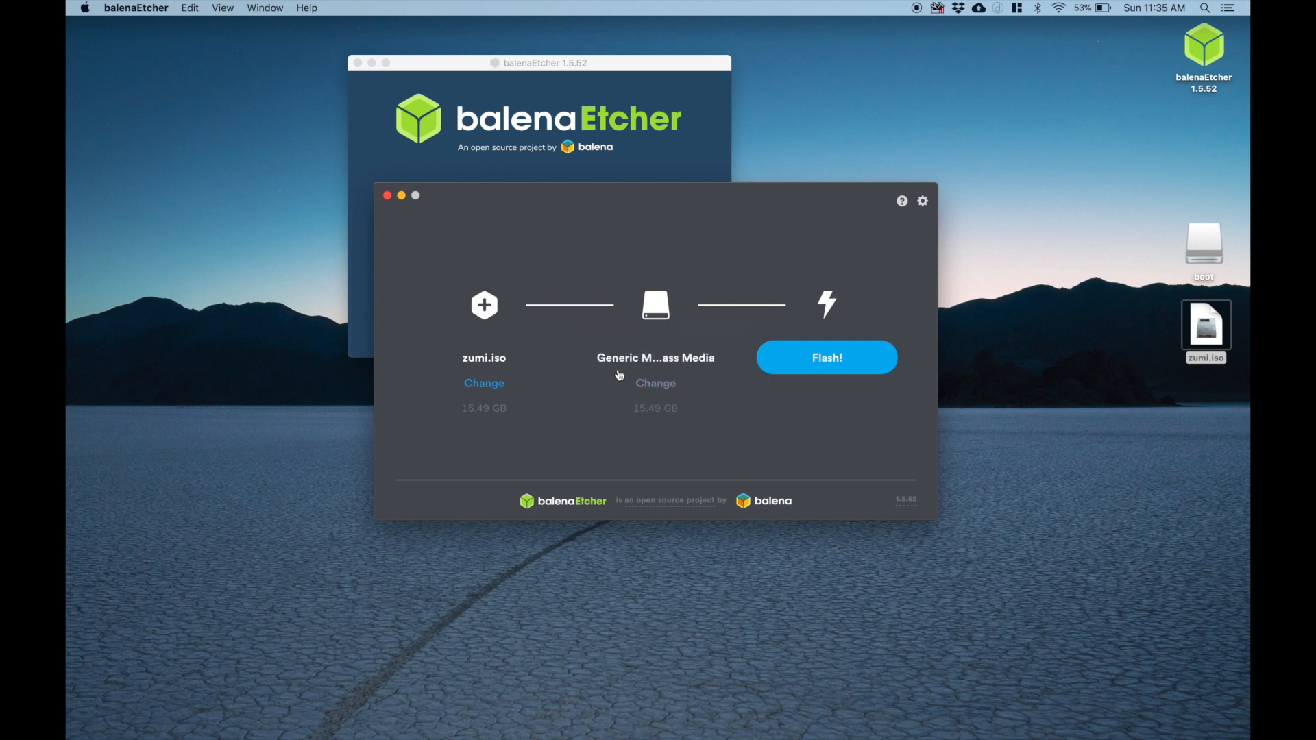
{"action": "mouse_move", "coordinate": [623, 427]}
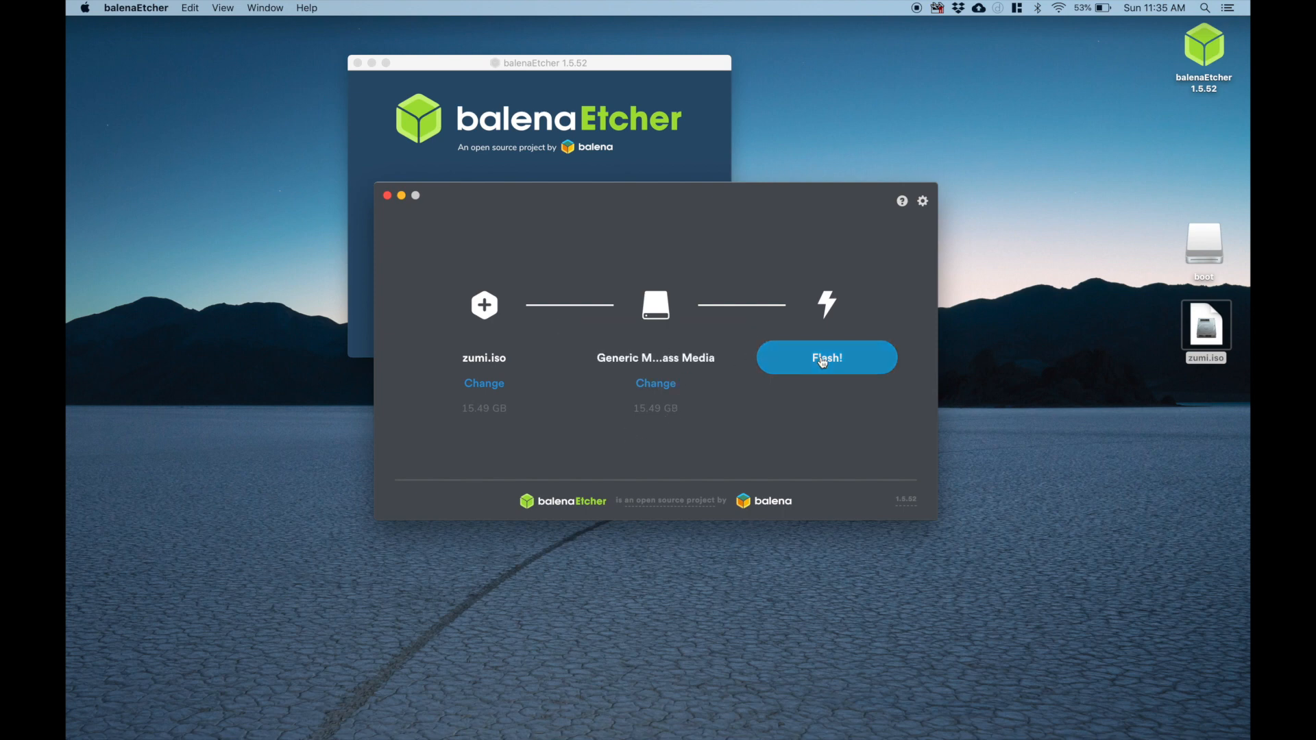
Flash zumi.iso to the Generic drive, entering the account password to authorize writing
{"action": "left_click", "coordinate": [826, 358]}
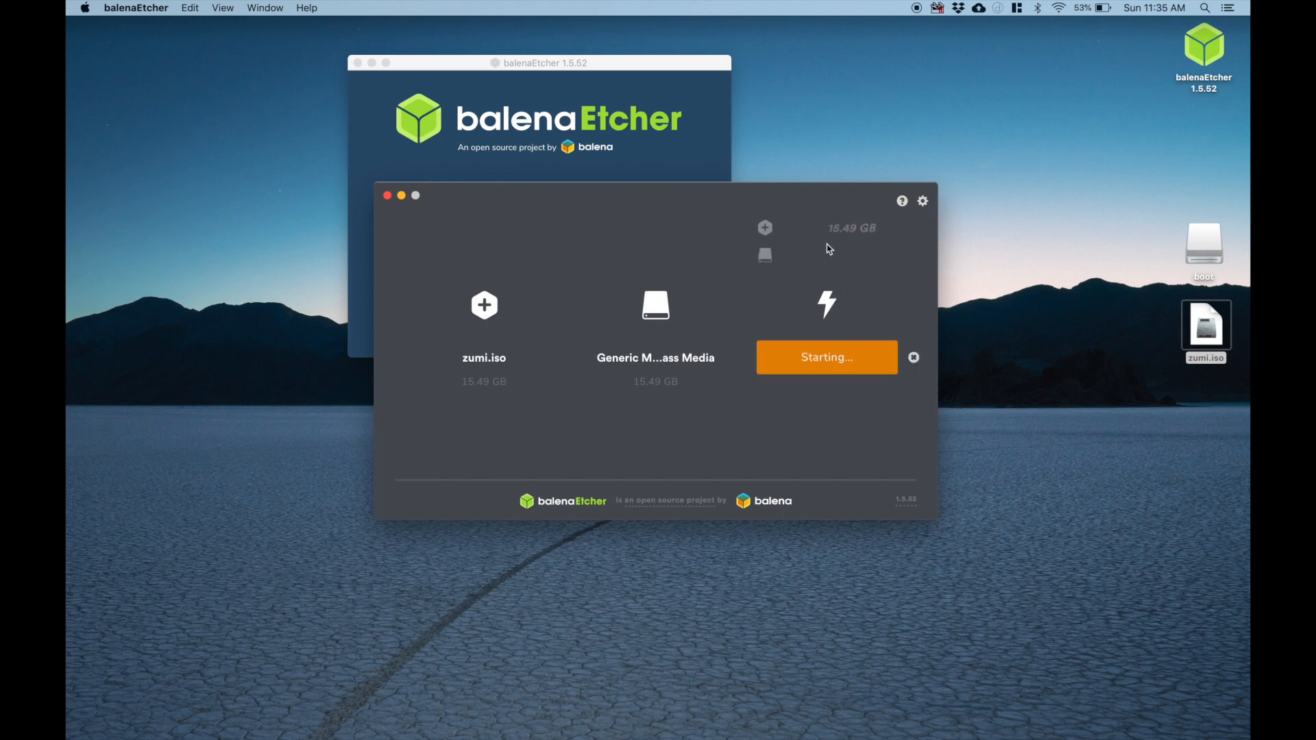
{"action": "left_click", "coordinate": [826, 356]}
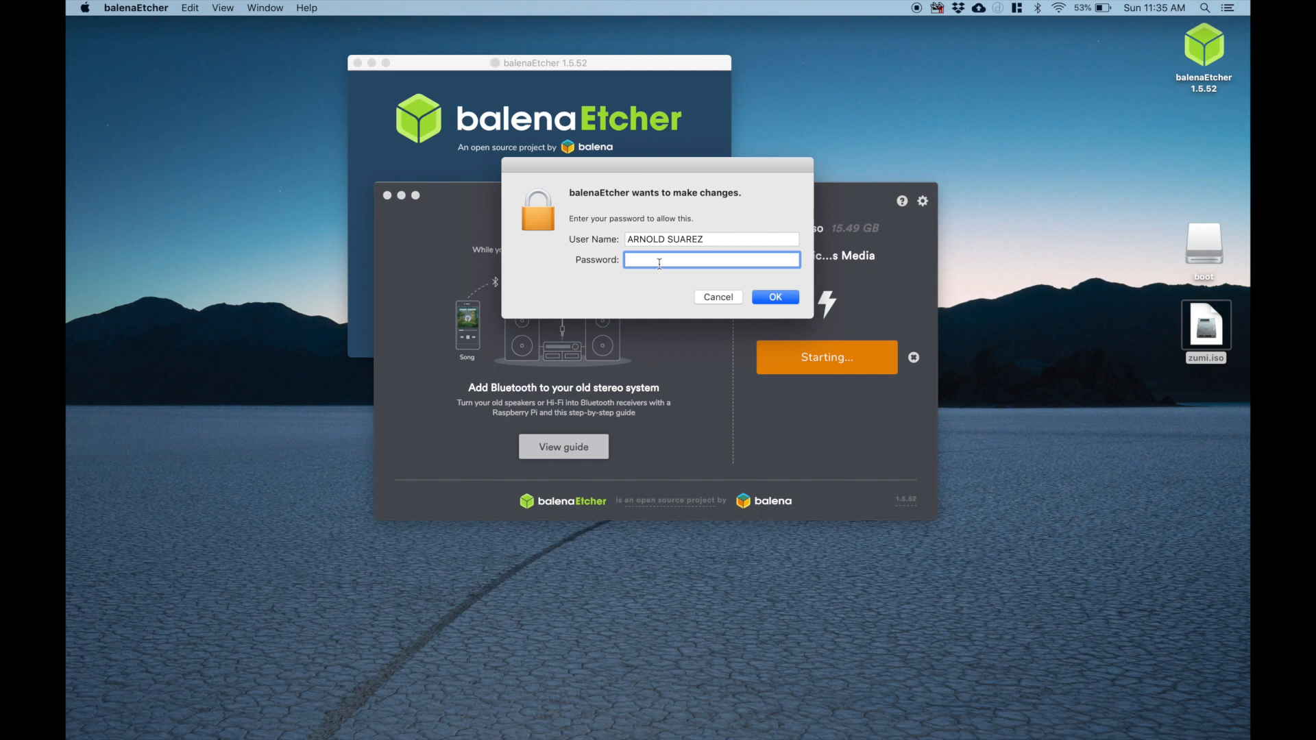
{"action": "type", "text": "••••••"}
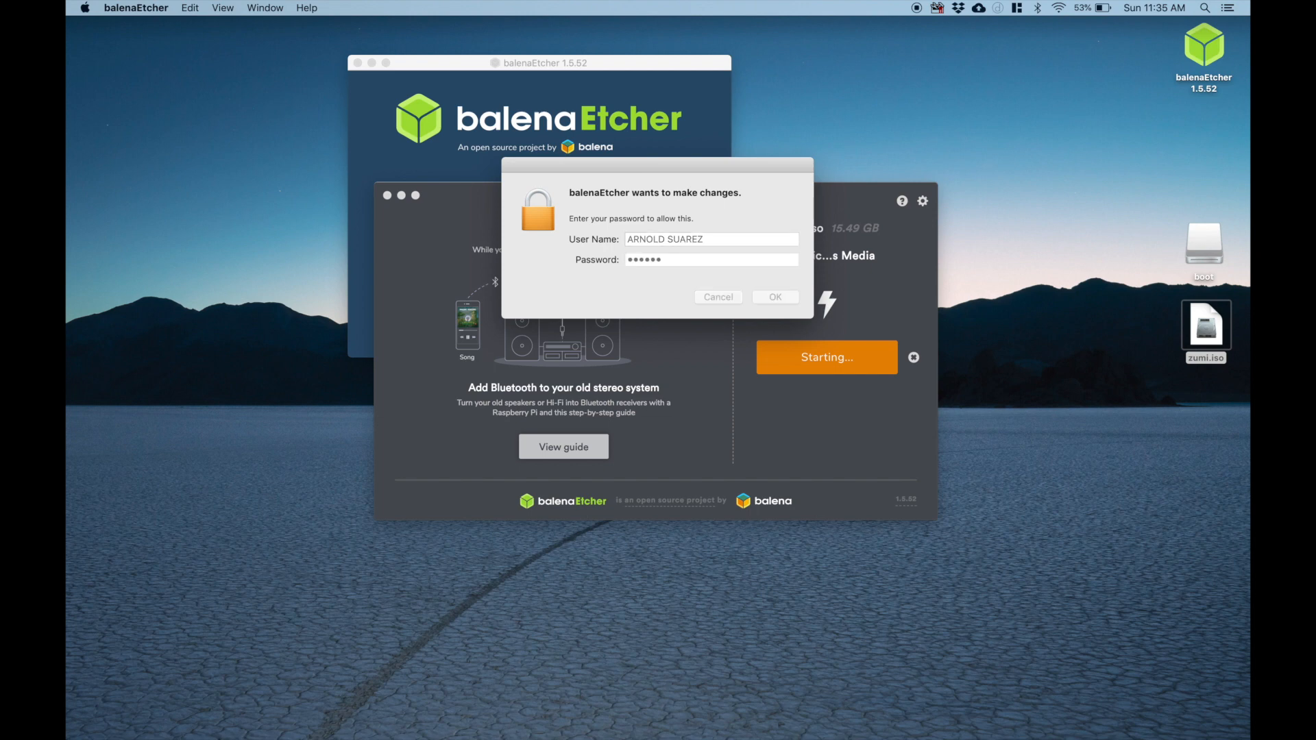
{"action": "left_click", "coordinate": [774, 296]}
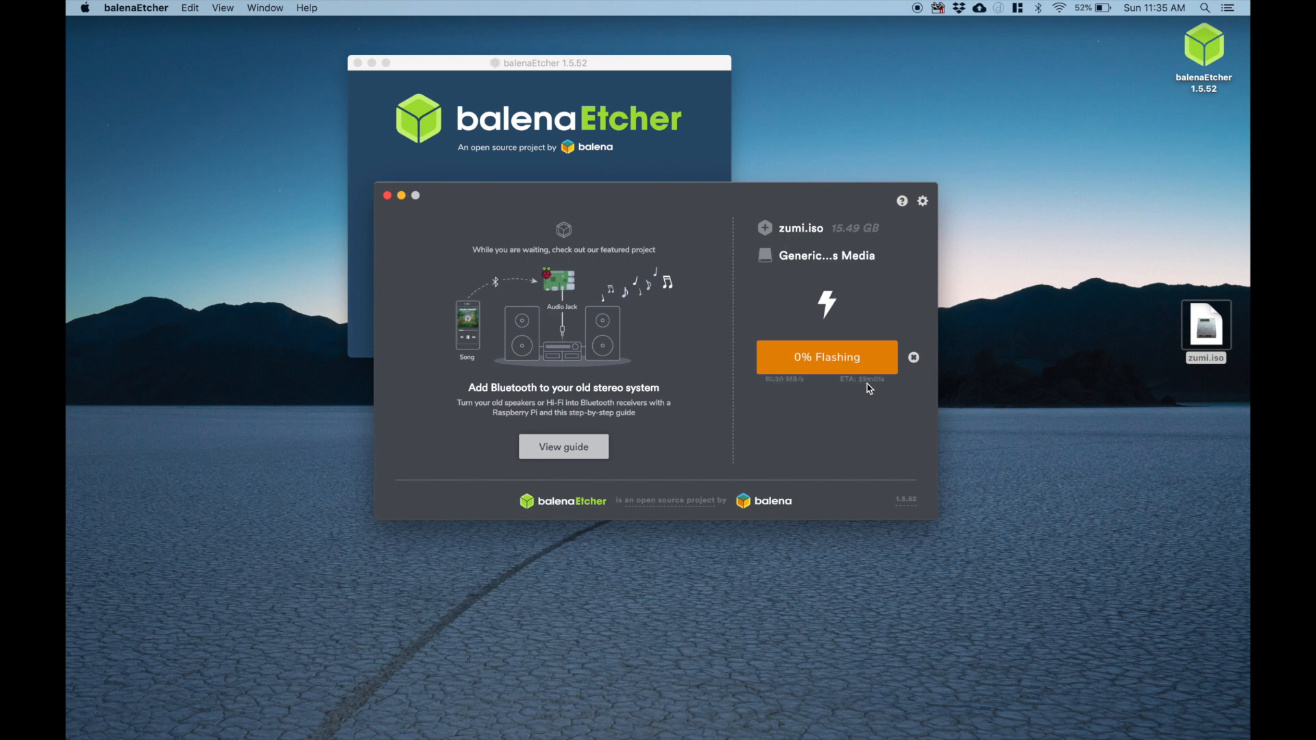
{"action": "mouse_move", "coordinate": [848, 400]}
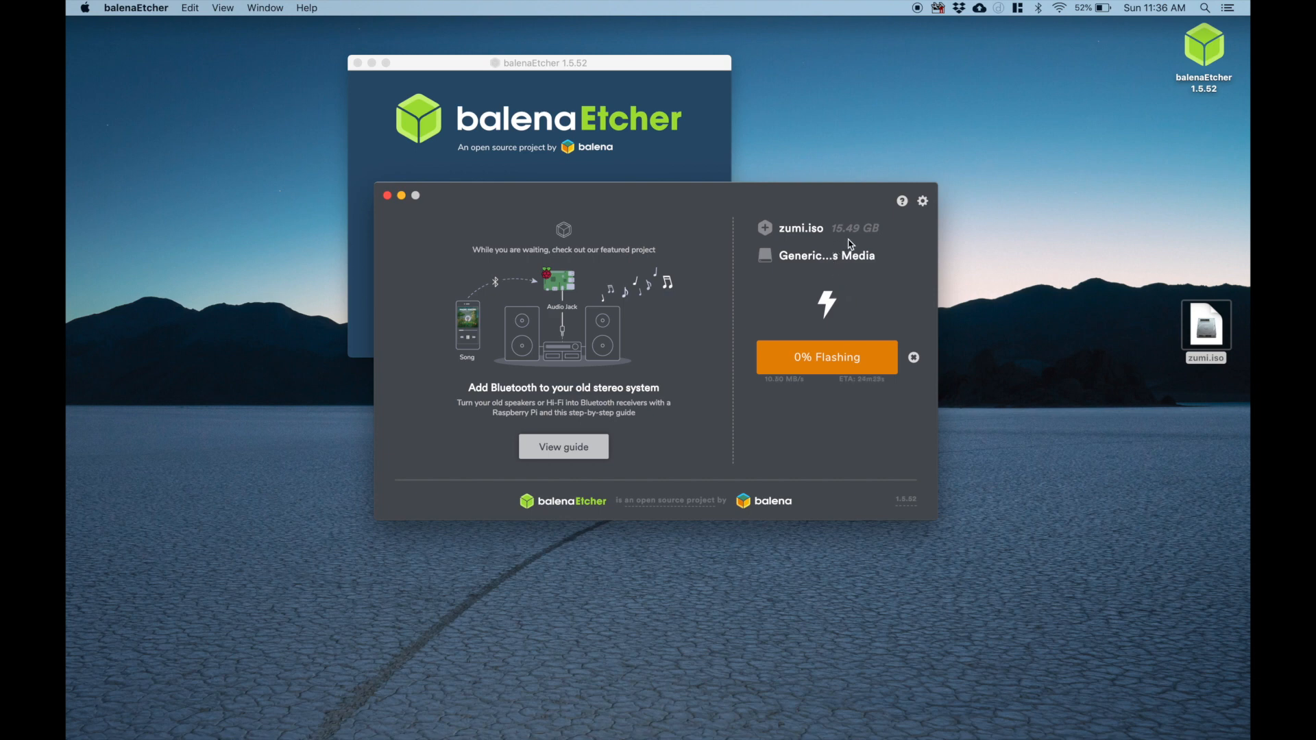
{"action": "mouse_move", "coordinate": [769, 384]}
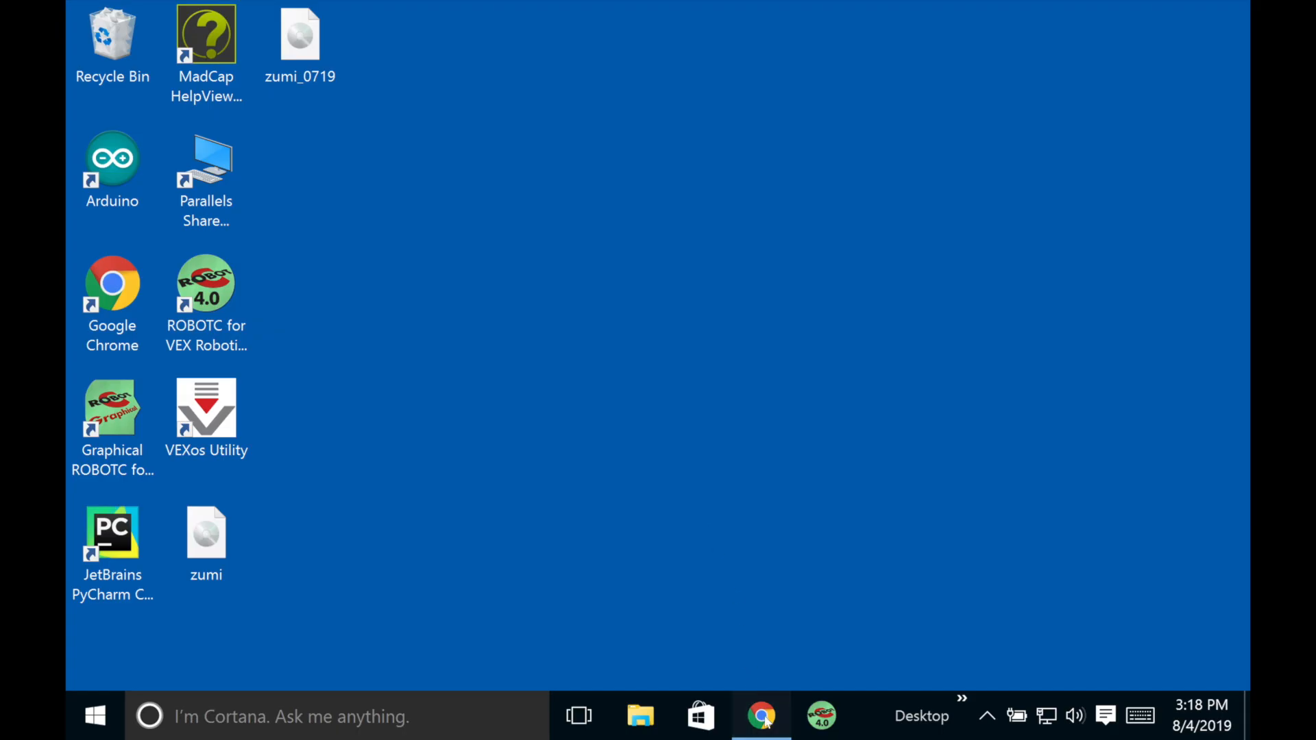
Download Etcher for Windows (x86|x64) Installer from balena.io/etcher and run the downloaded setup file
{"action": "left_click", "coordinate": [760, 715]}
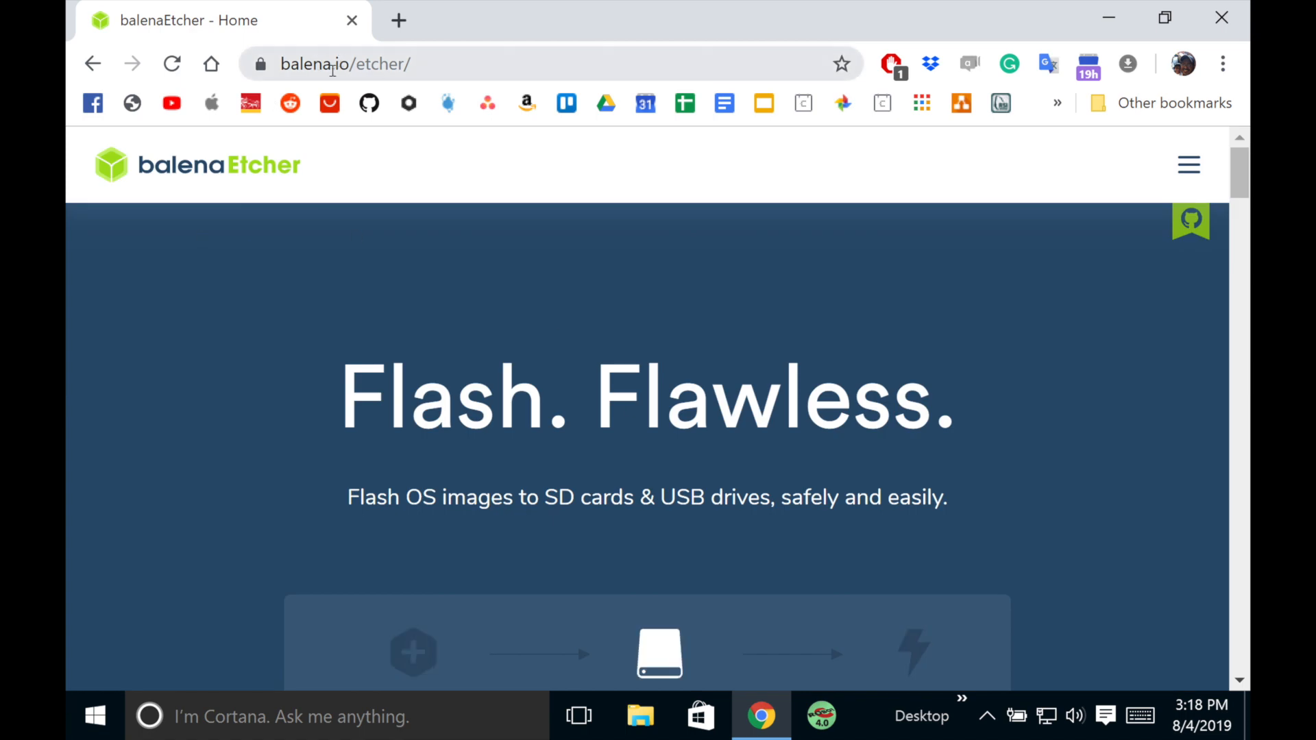
{"action": "scroll", "scroll_direction": "down", "scroll_amount": 3}
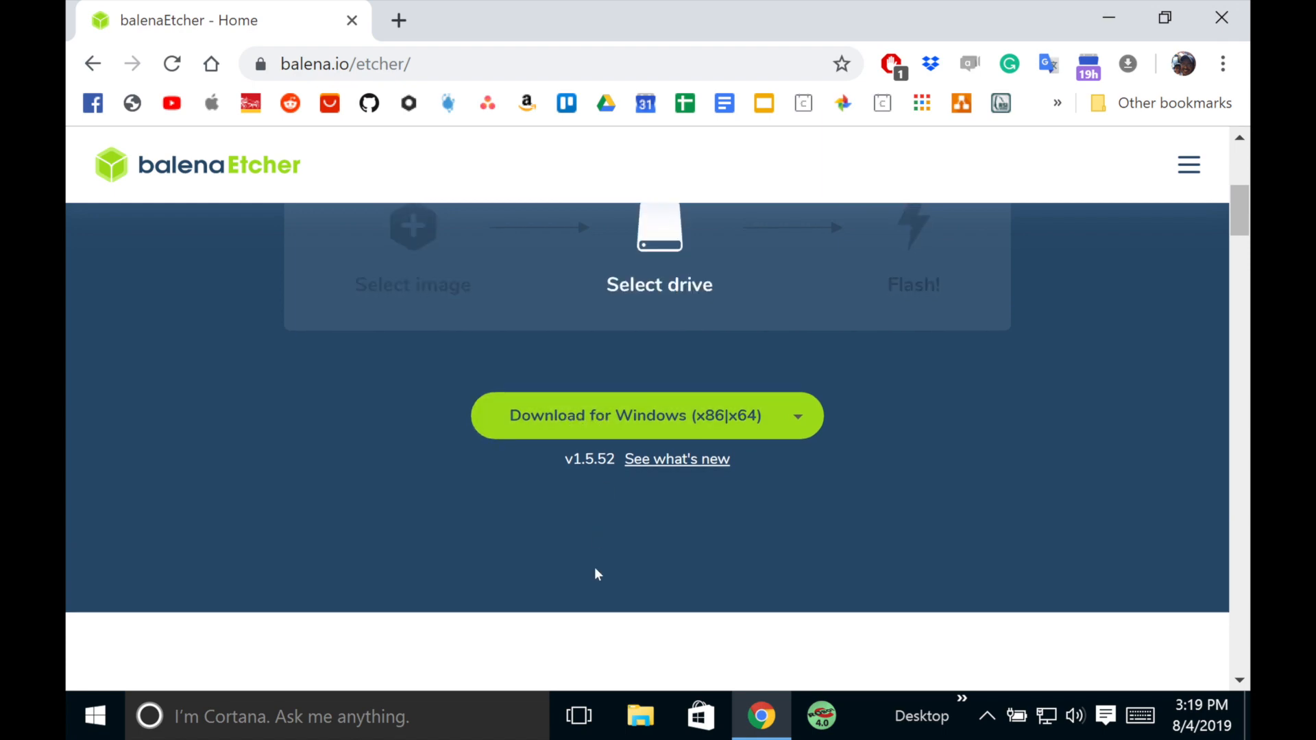
{"action": "scroll", "scroll_direction": "down", "scroll_amount": 3}
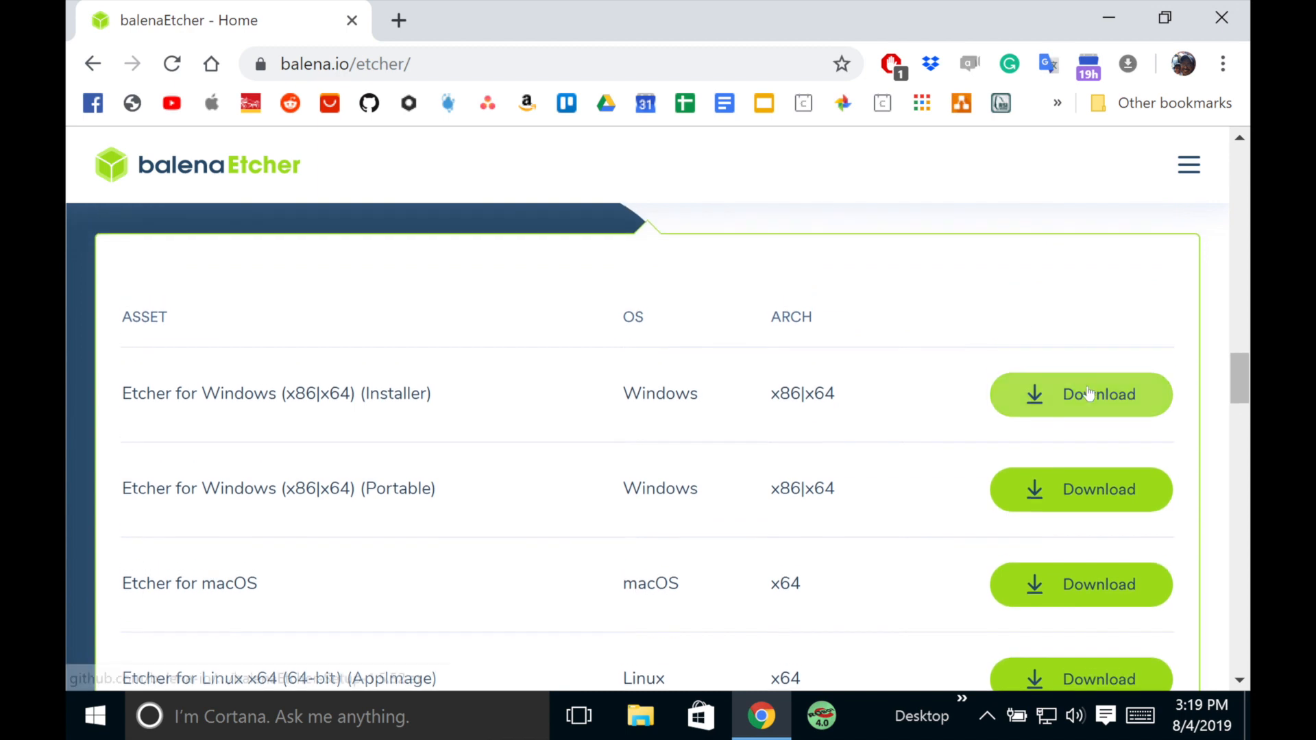
{"action": "left_click", "coordinate": [1081, 395]}
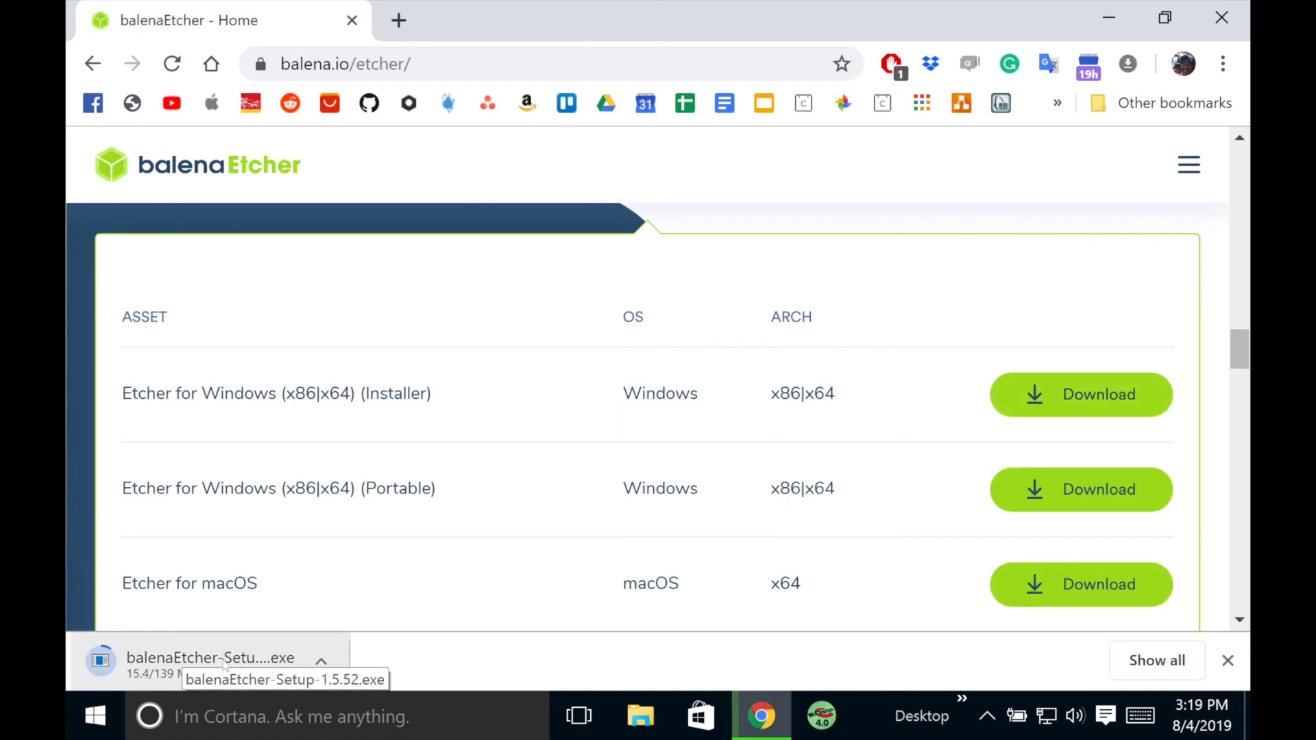
{"action": "left_click", "coordinate": [212, 658]}
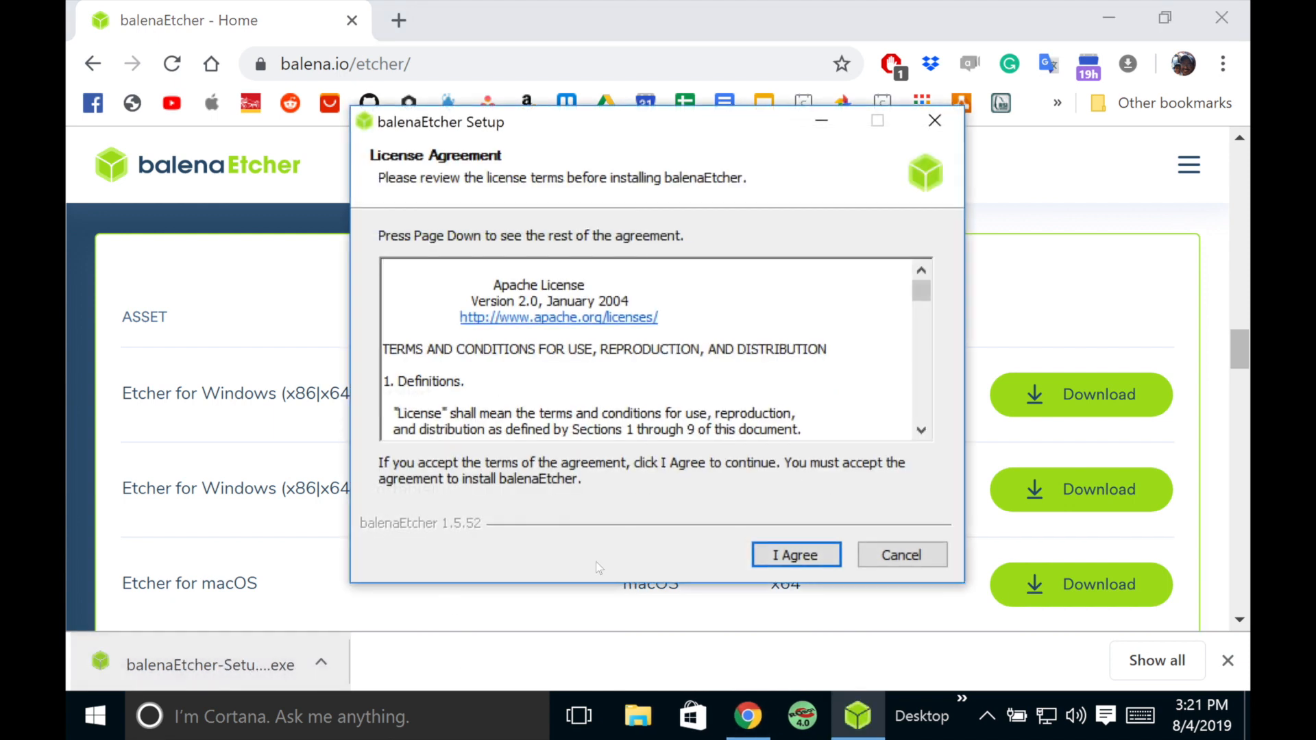
Agree to the license so balenaEtcher Setup begins installing on Windows
{"action": "left_click", "coordinate": [794, 555]}
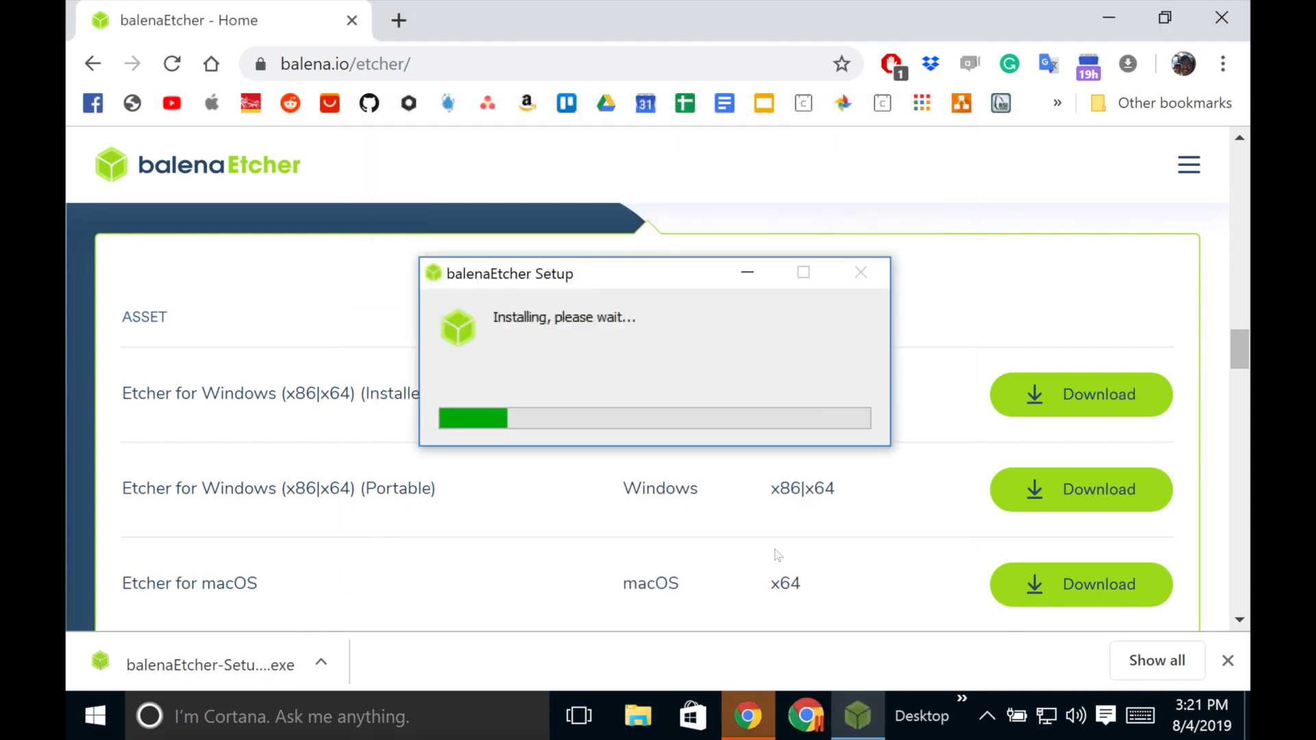
{"action": "mouse_move", "coordinate": [680, 327]}
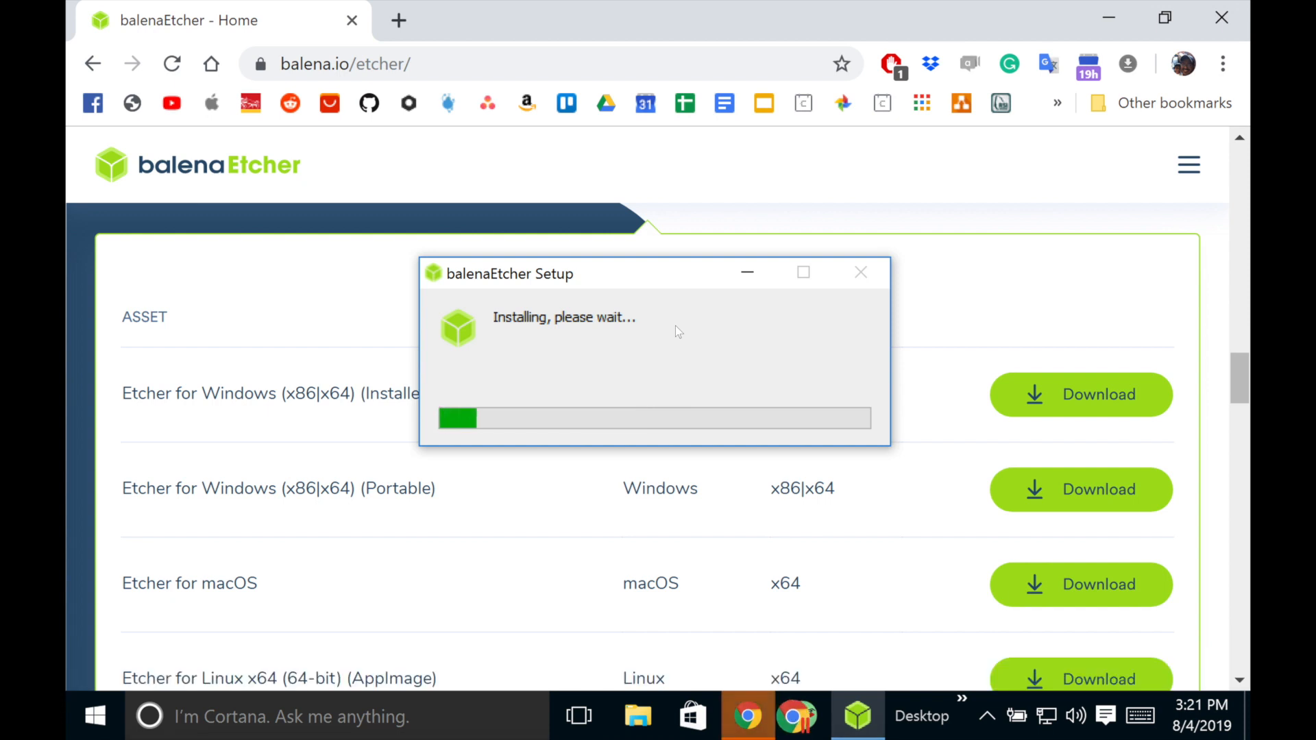
{"action": "mouse_move", "coordinate": [688, 362]}
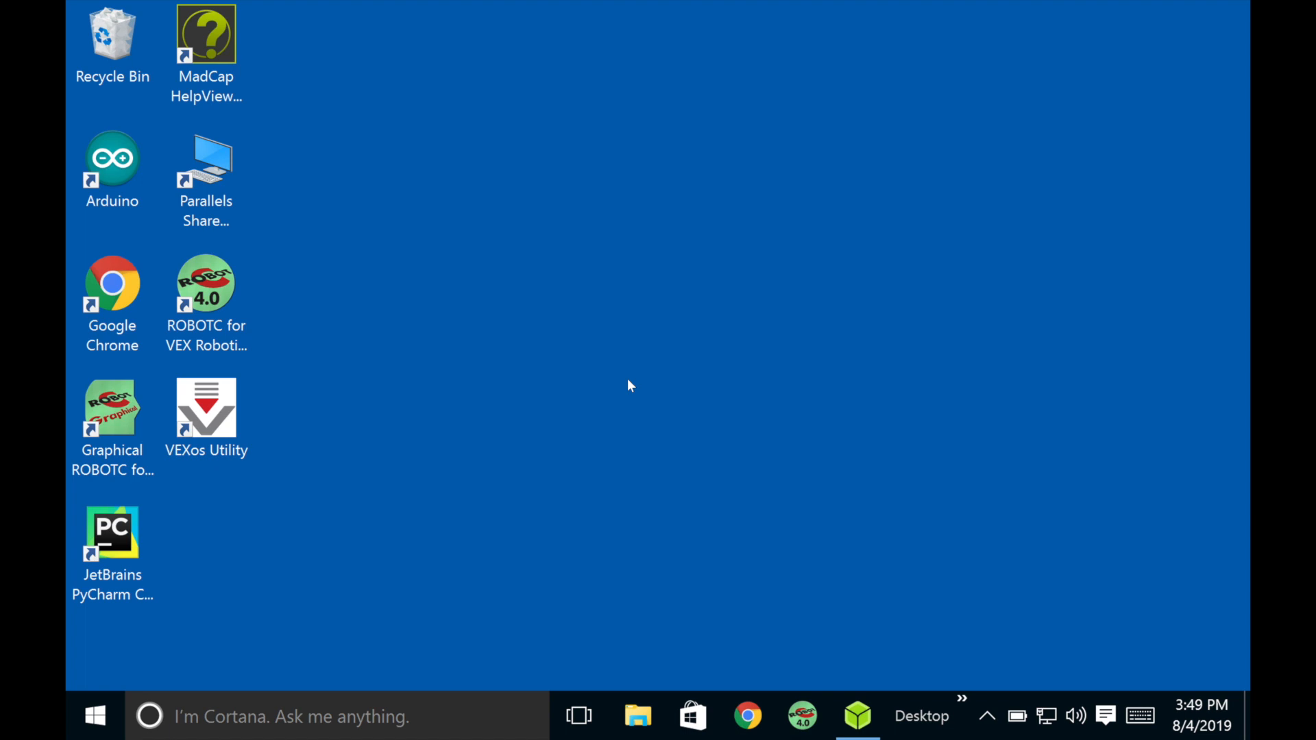
{"action": "mouse_move", "coordinate": [115, 691]}
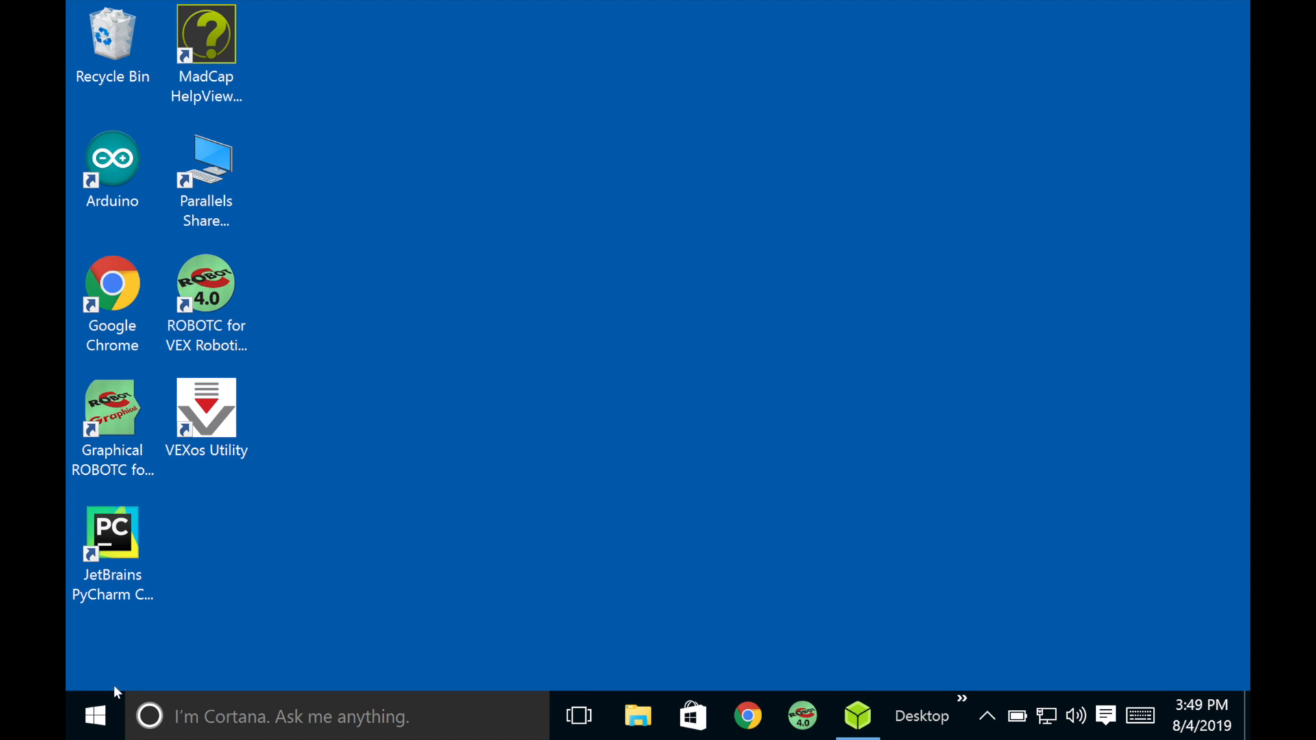
Launch balenaEtcher from the Start menu's All apps list under B
{"action": "left_click", "coordinate": [94, 716]}
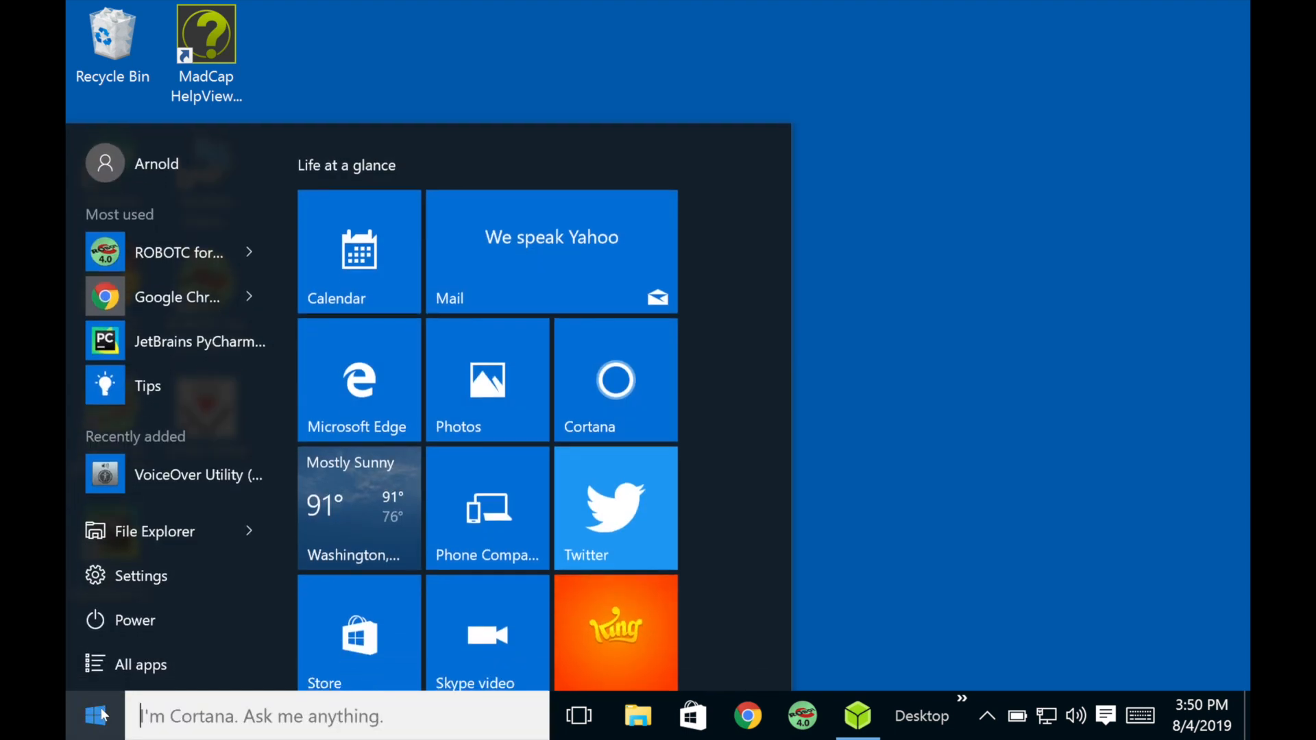
{"action": "left_click", "coordinate": [139, 664]}
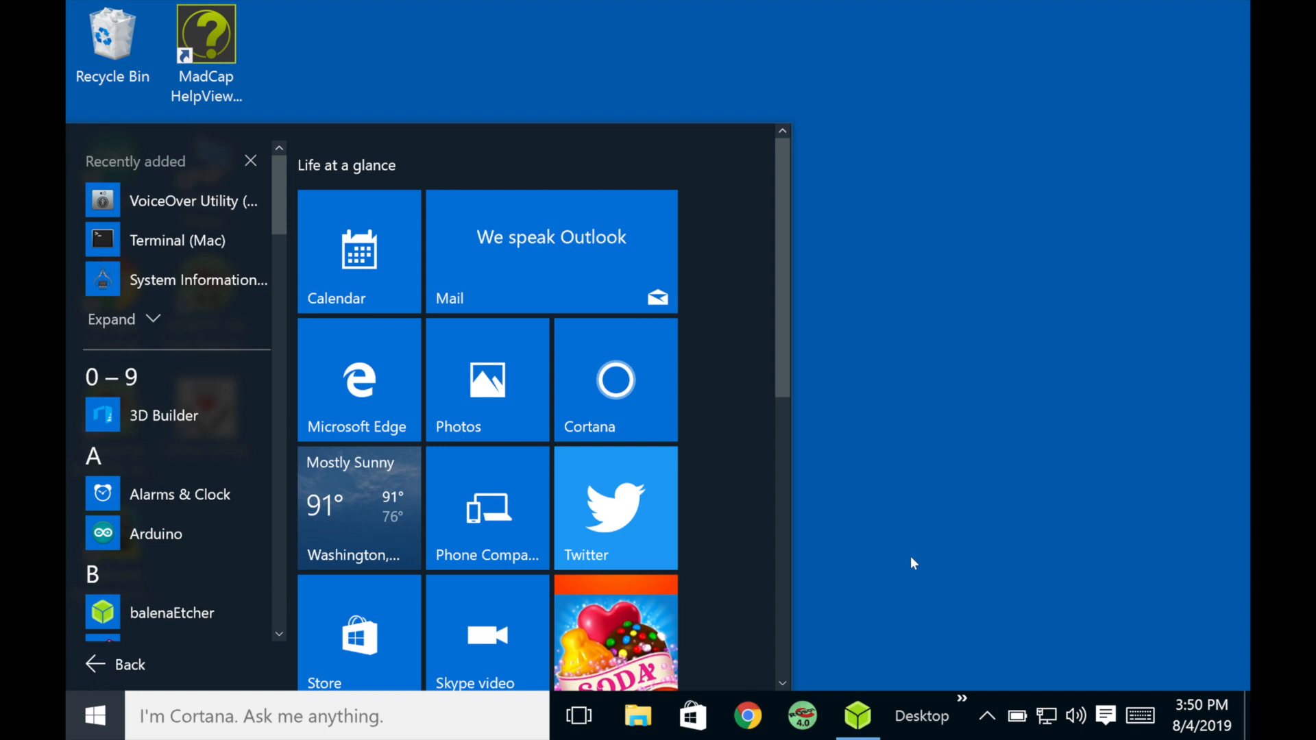
{"action": "left_click", "coordinate": [856, 716]}
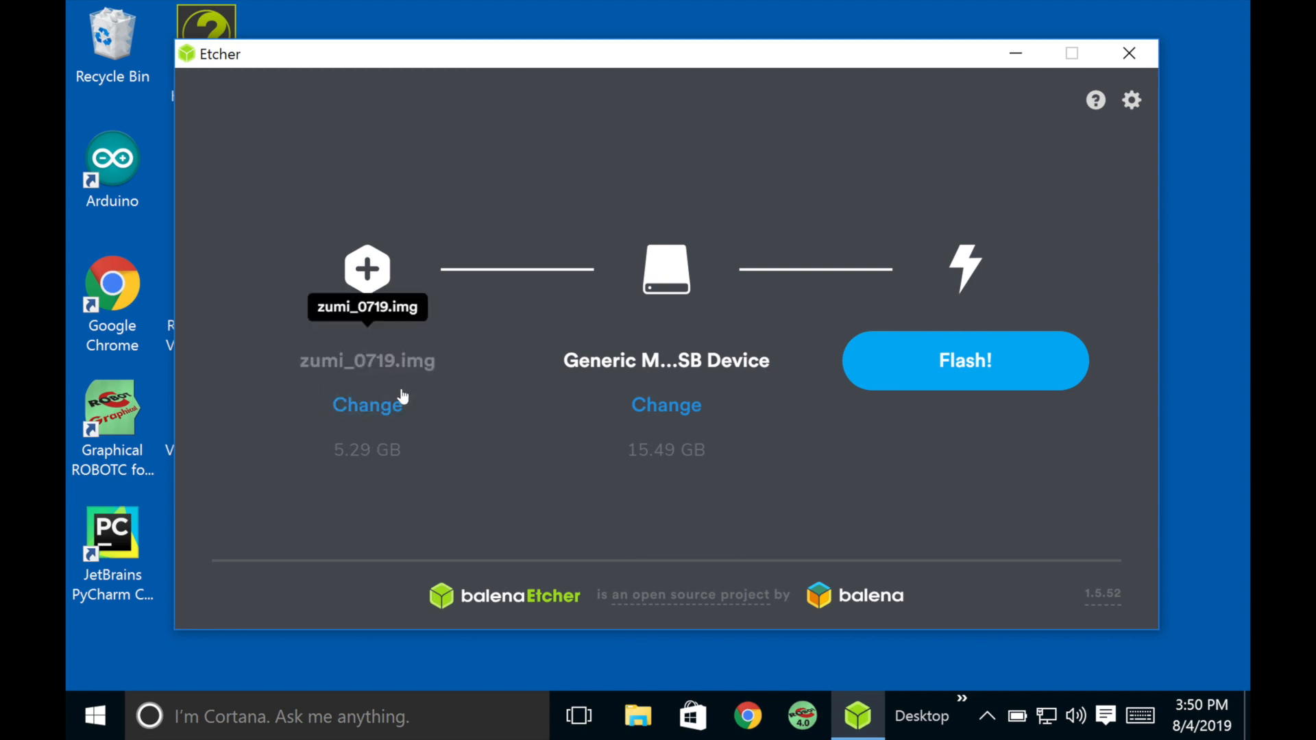
{"action": "mouse_move", "coordinate": [366, 418]}
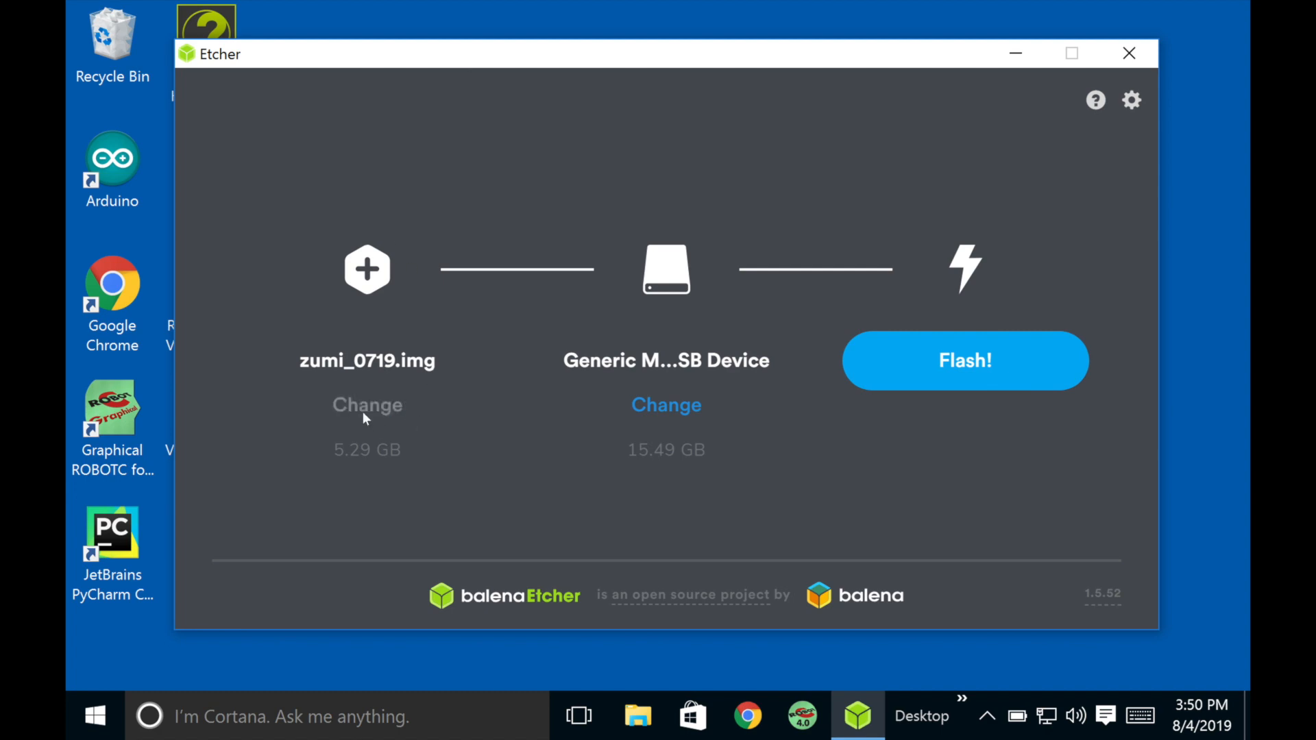
Change the image to zumi_0719.img chosen from the Downloads folder
{"action": "left_click", "coordinate": [366, 405]}
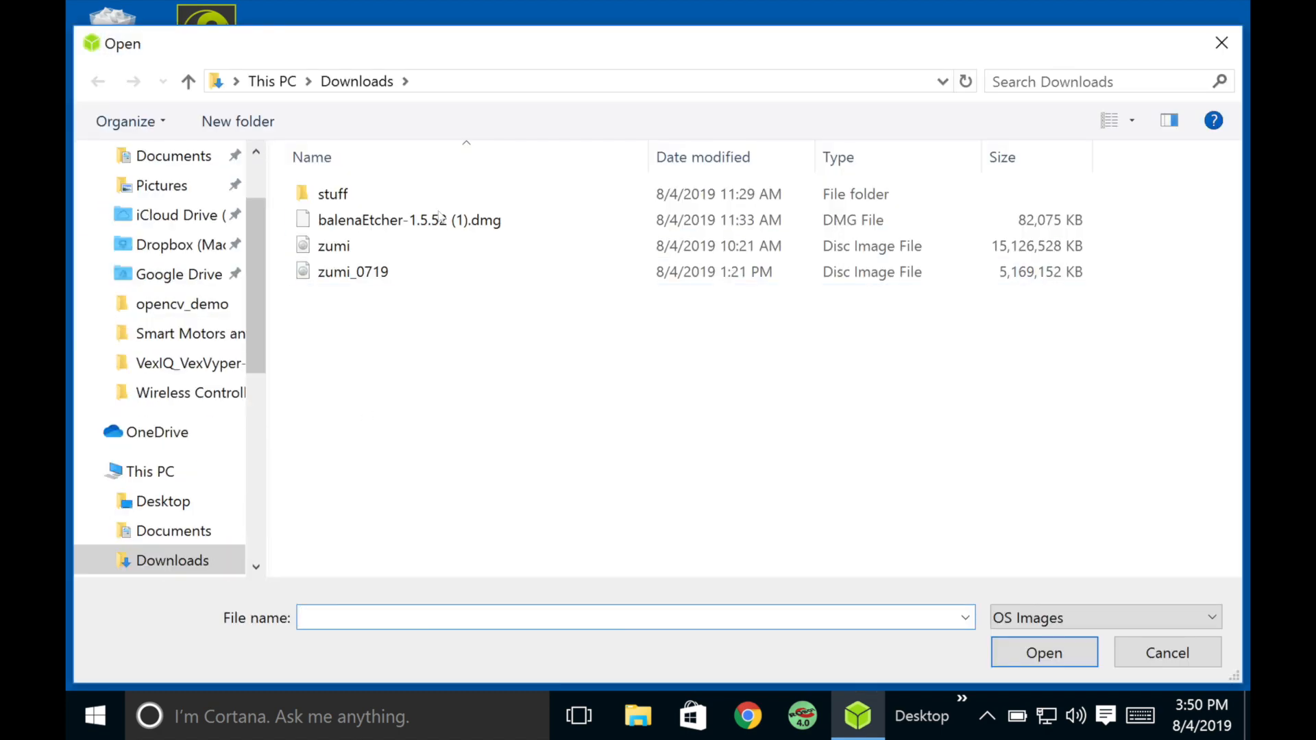
{"action": "left_click", "coordinate": [352, 272]}
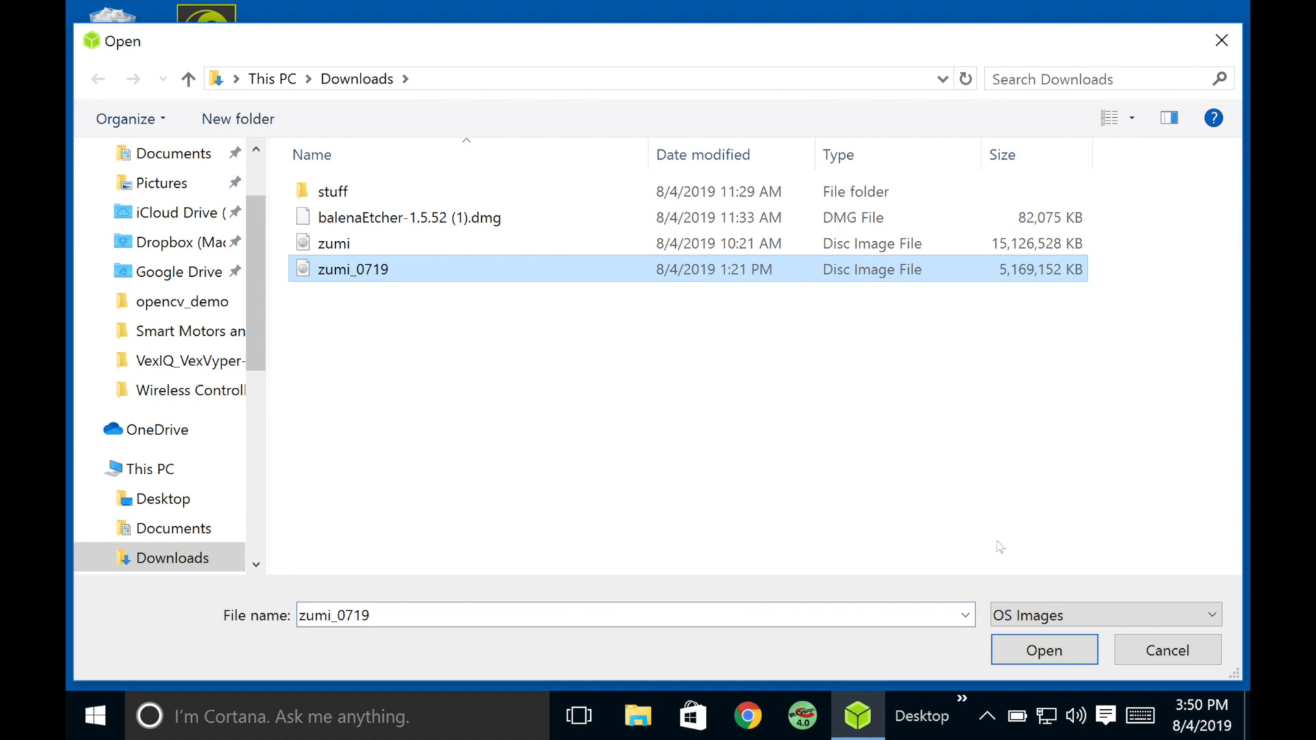
{"action": "left_click", "coordinate": [1043, 650]}
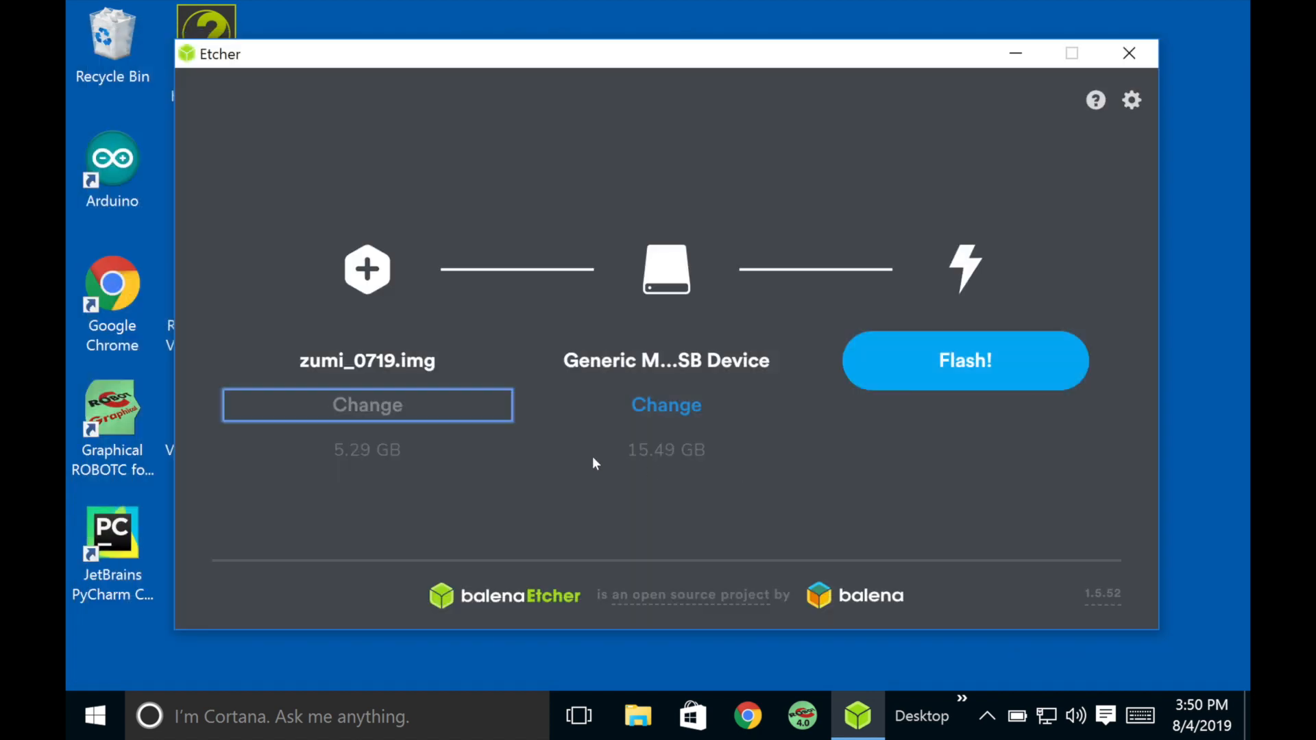
{"action": "mouse_move", "coordinate": [703, 347]}
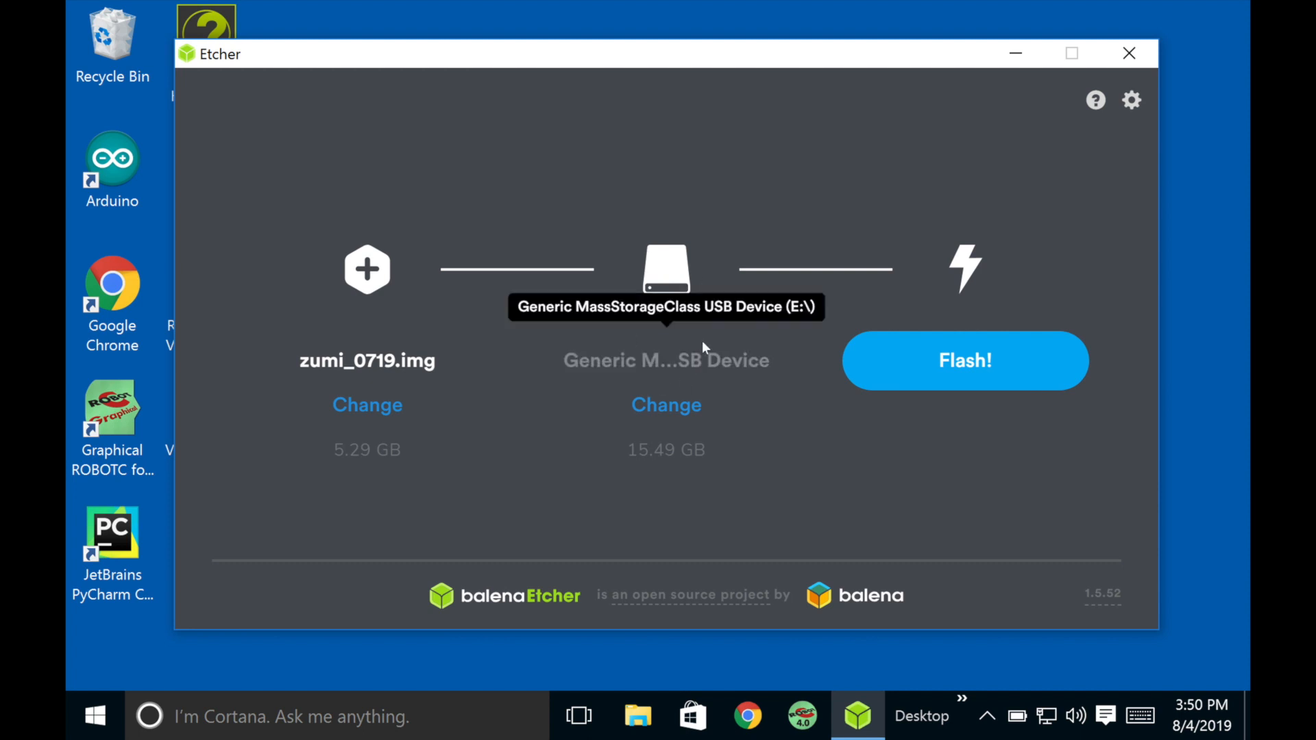
{"action": "mouse_move", "coordinate": [667, 285]}
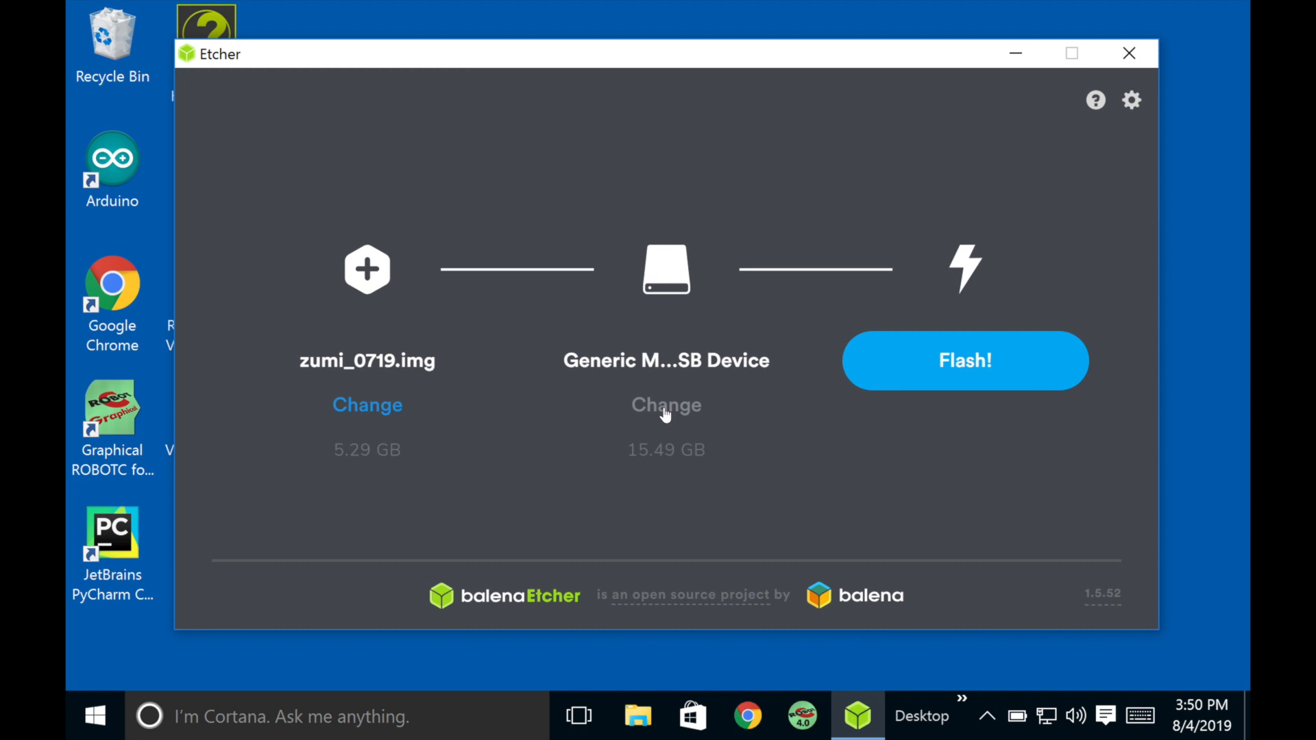
{"action": "left_click", "coordinate": [665, 405]}
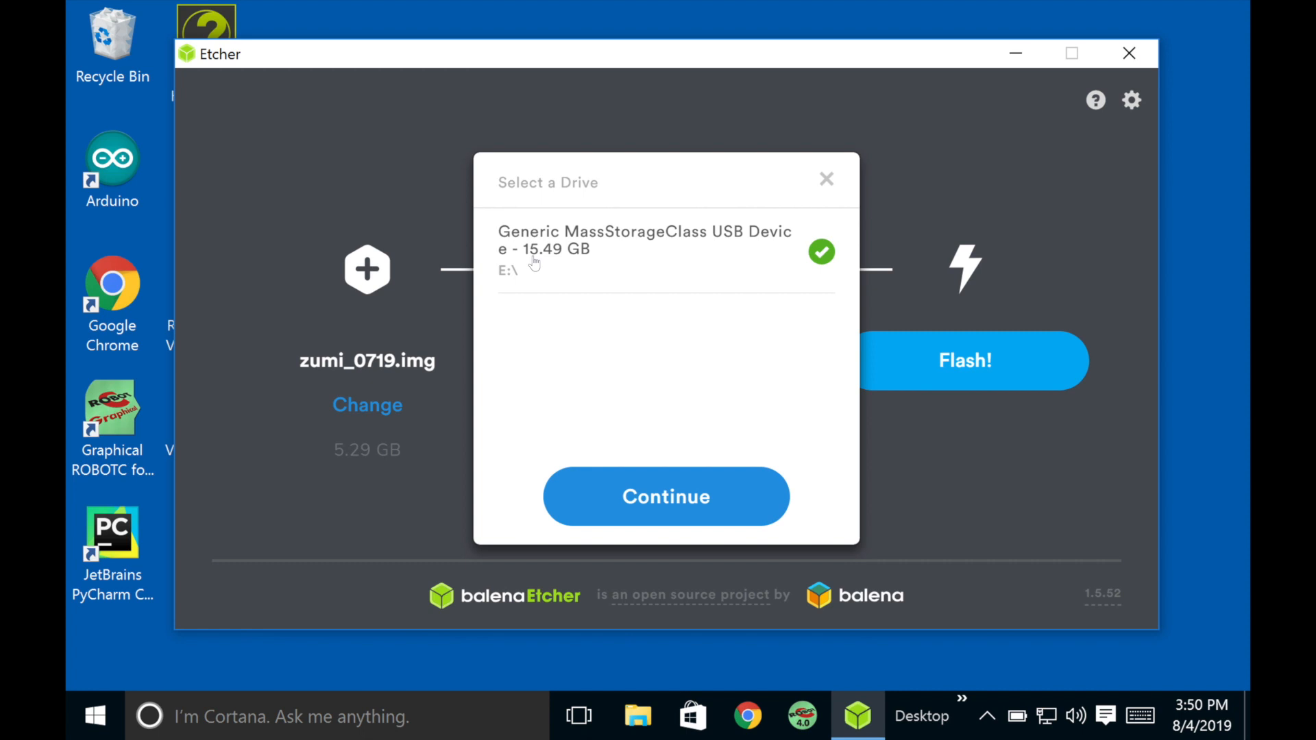
{"action": "mouse_move", "coordinate": [826, 179]}
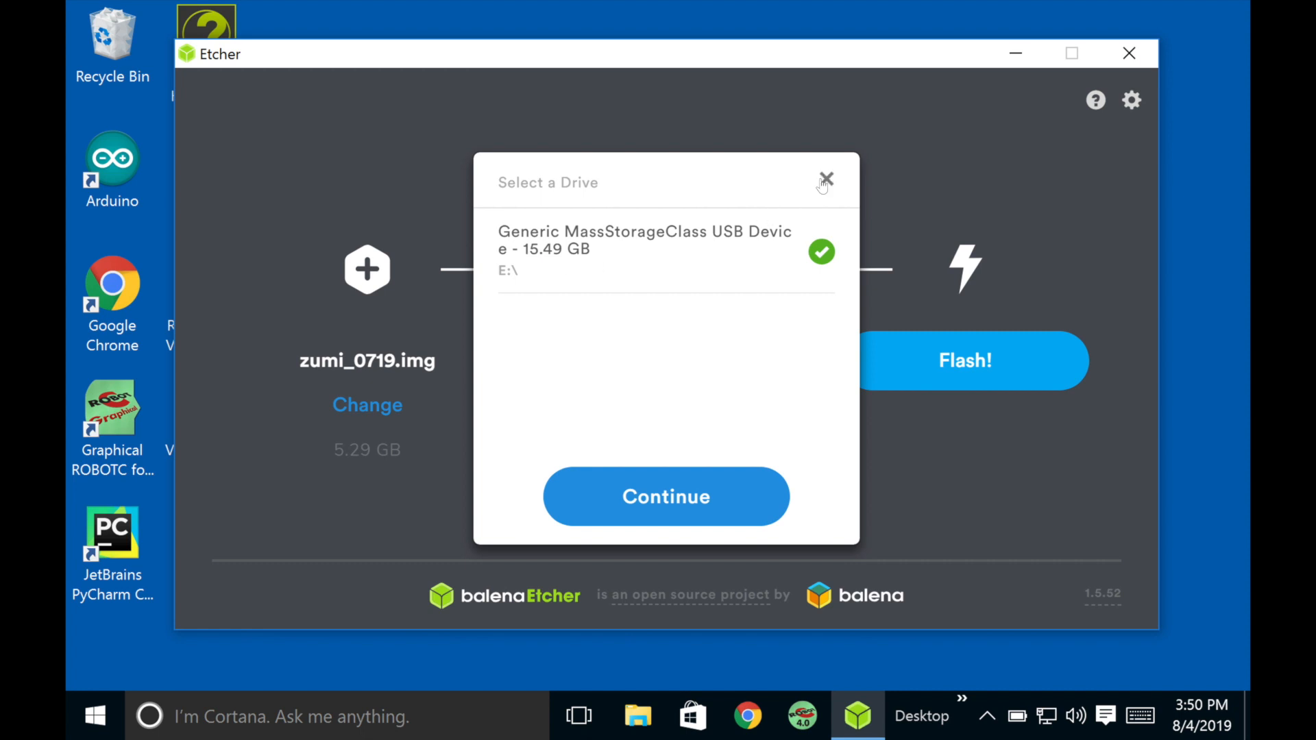
{"action": "left_click", "coordinate": [665, 497]}
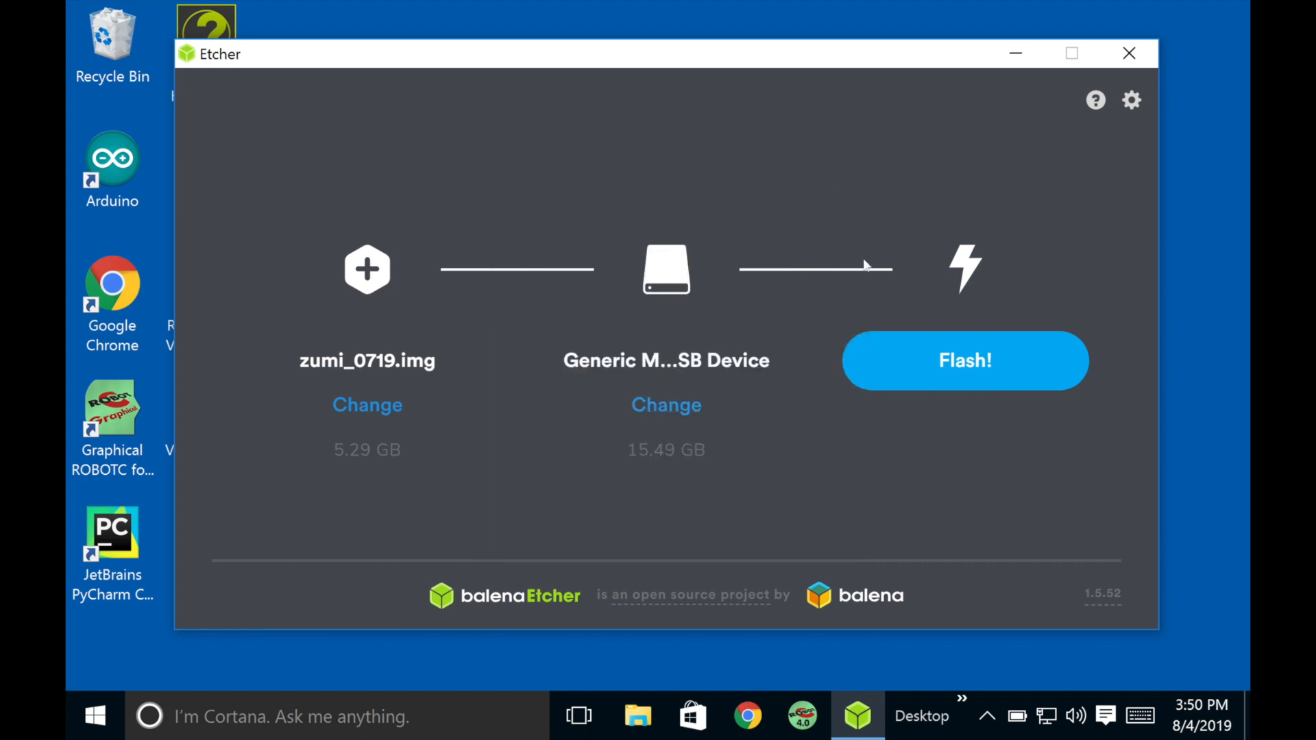
Flash zumi_0719.img to the Generic USB drive, answering Yes to the User Account Control prompt
{"action": "left_click", "coordinate": [965, 361]}
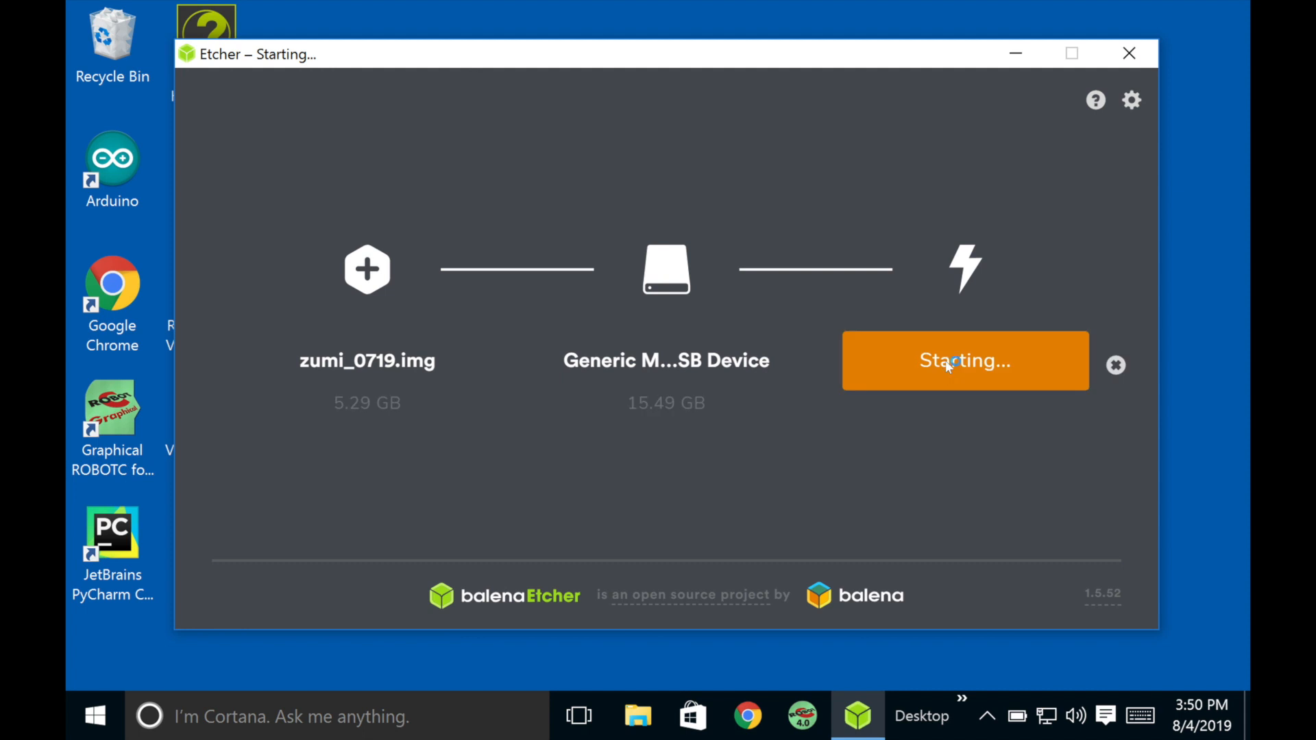
{"action": "mouse_move", "coordinate": [940, 134]}
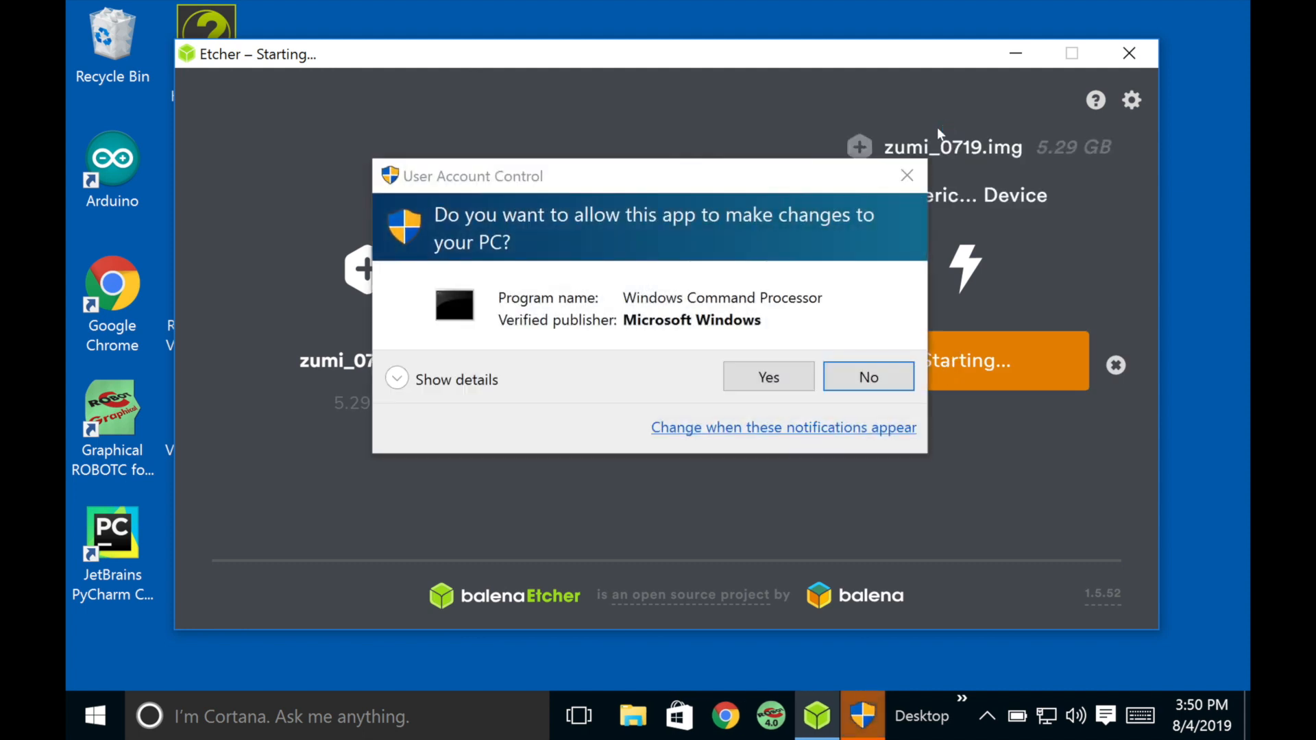
{"action": "left_click", "coordinate": [766, 377]}
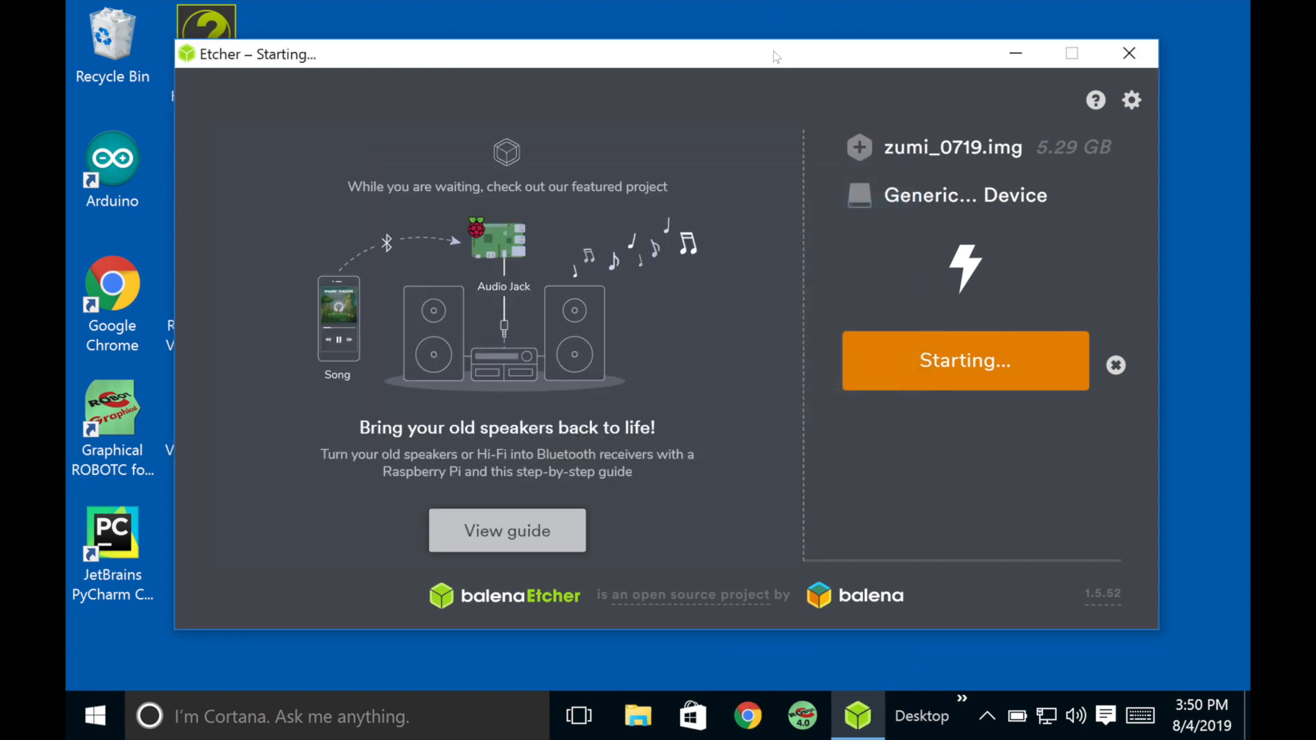
{"action": "mouse_move", "coordinate": [946, 112]}
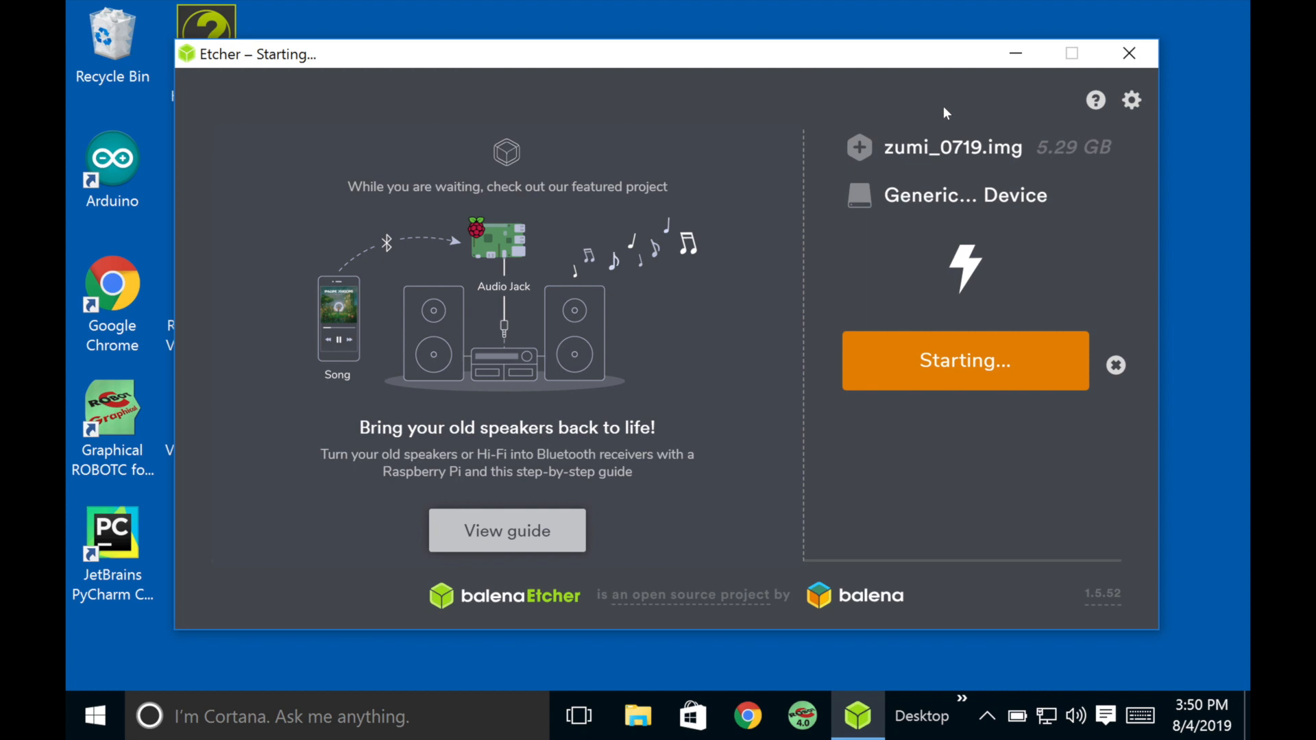
{"action": "mouse_move", "coordinate": [823, 57]}
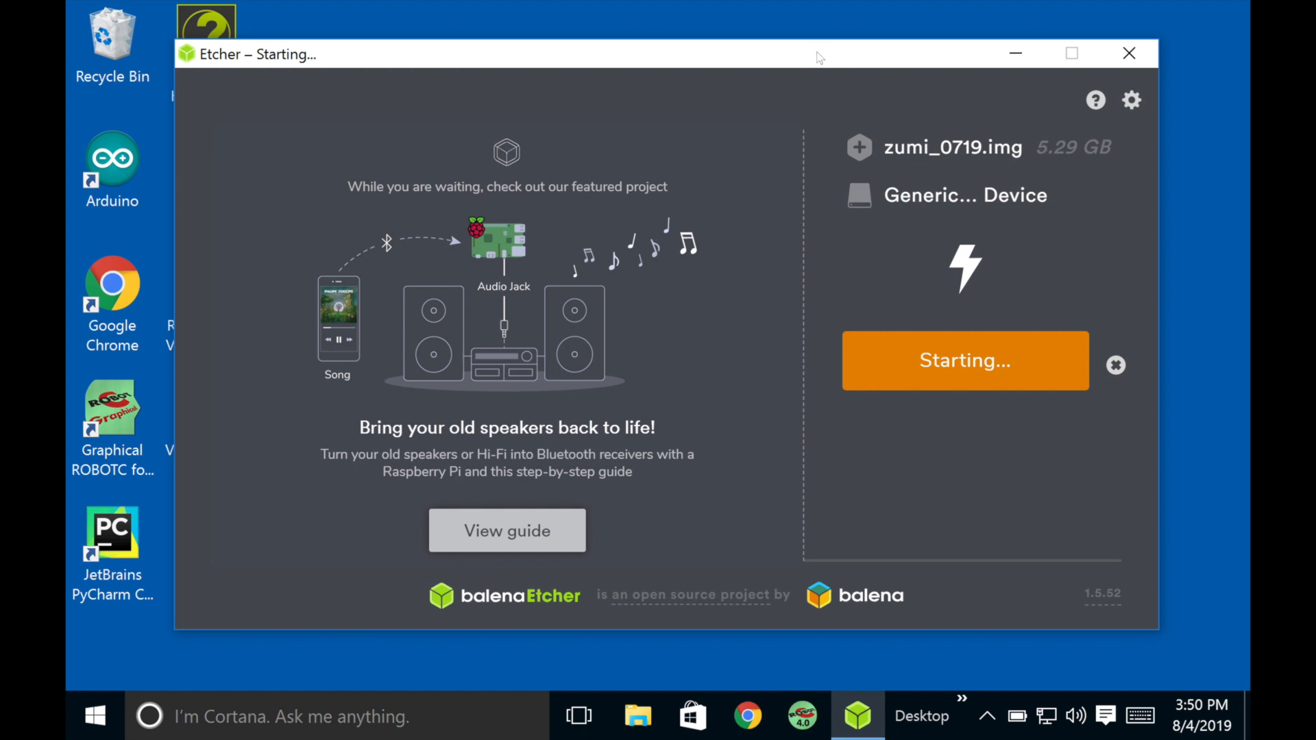
{"action": "mouse_move", "coordinate": [991, 520]}
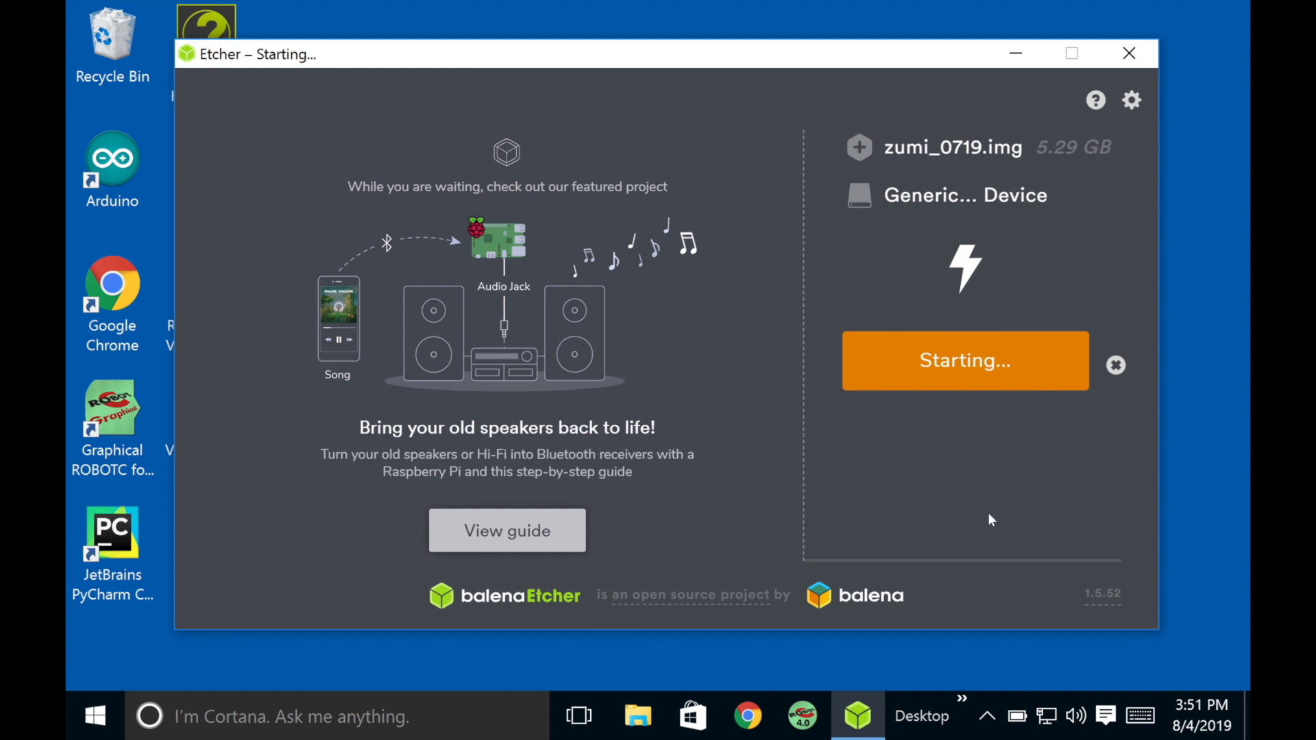
{"action": "mouse_move", "coordinate": [1024, 526]}
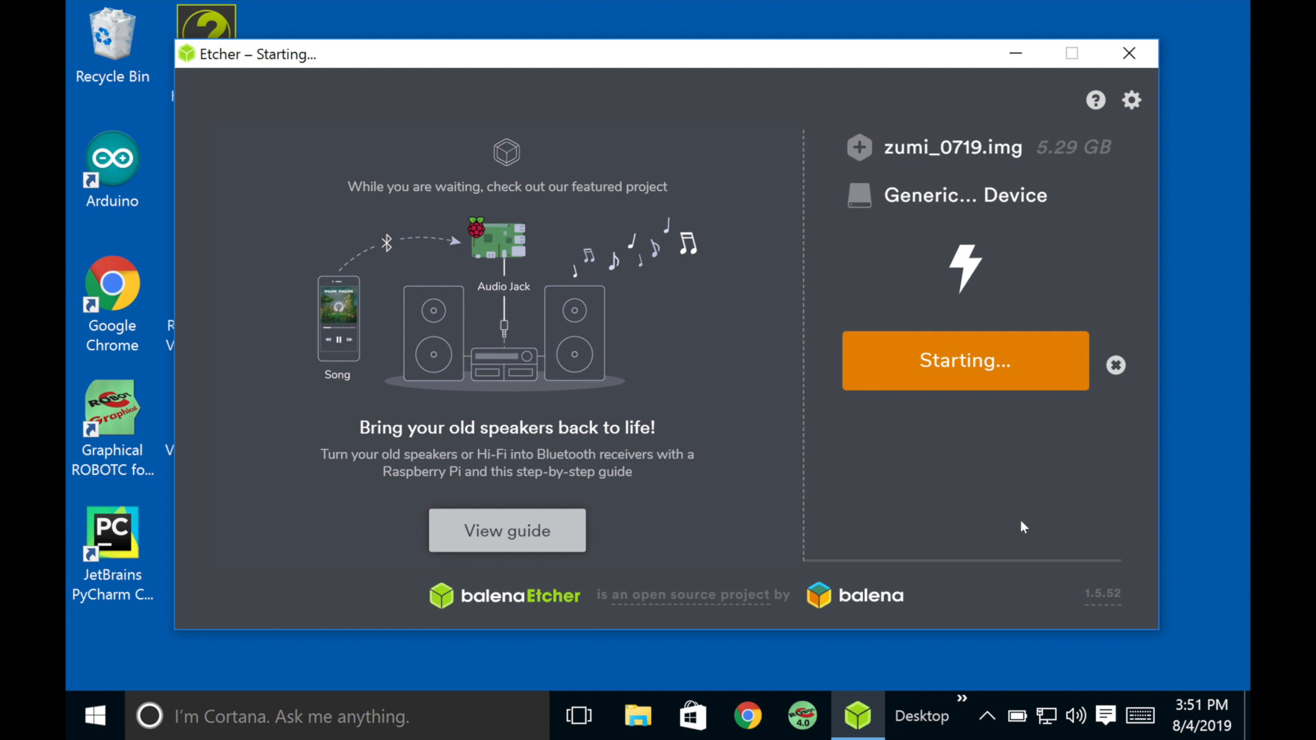
{"action": "mouse_move", "coordinate": [1118, 456]}
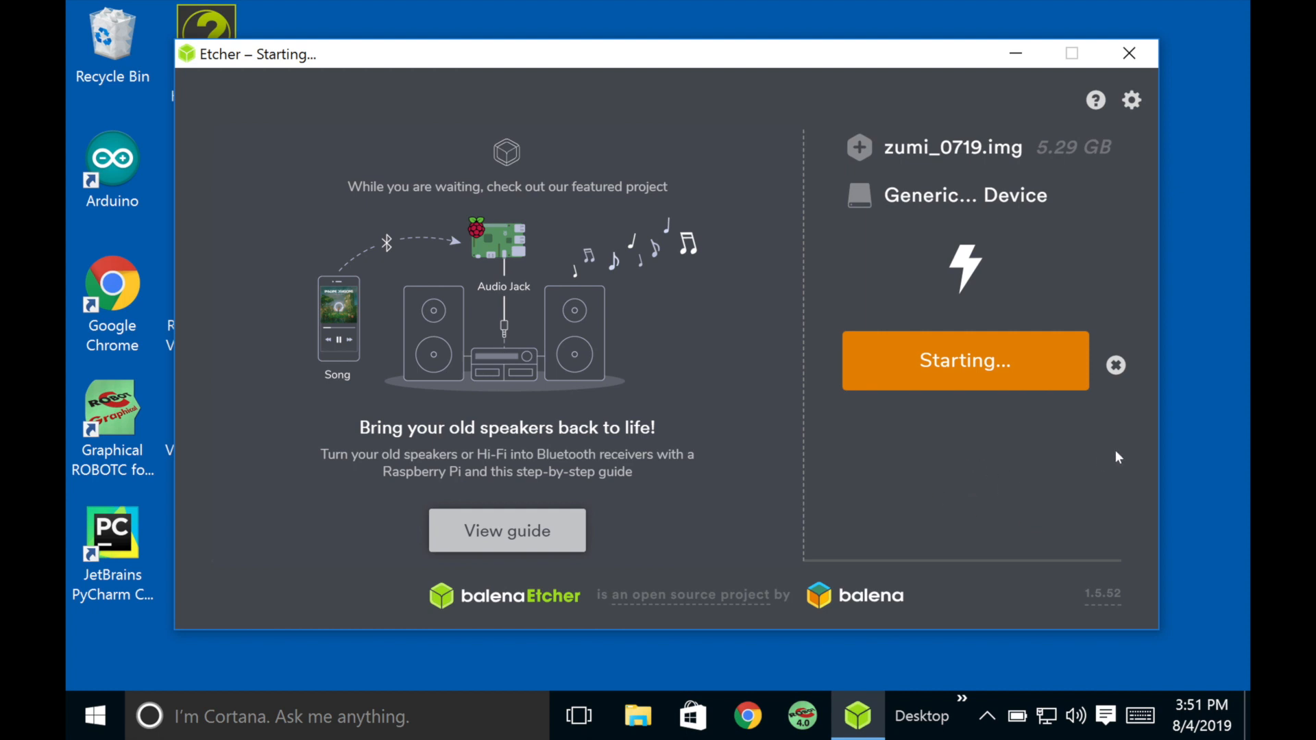